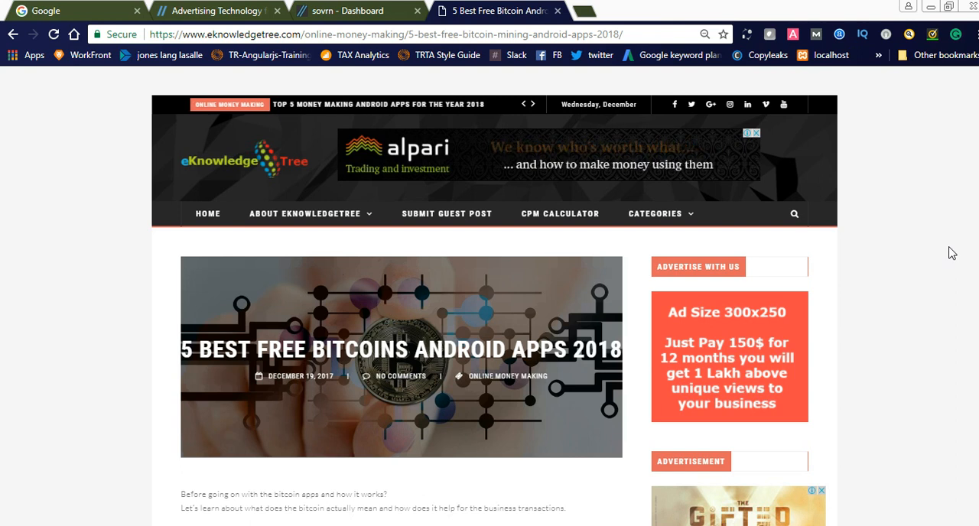
Switch to the sovrn homepage, dismiss the Dell recovery-media notice permanently, and head to the meridian sign-up portal
scroll("down", 3)
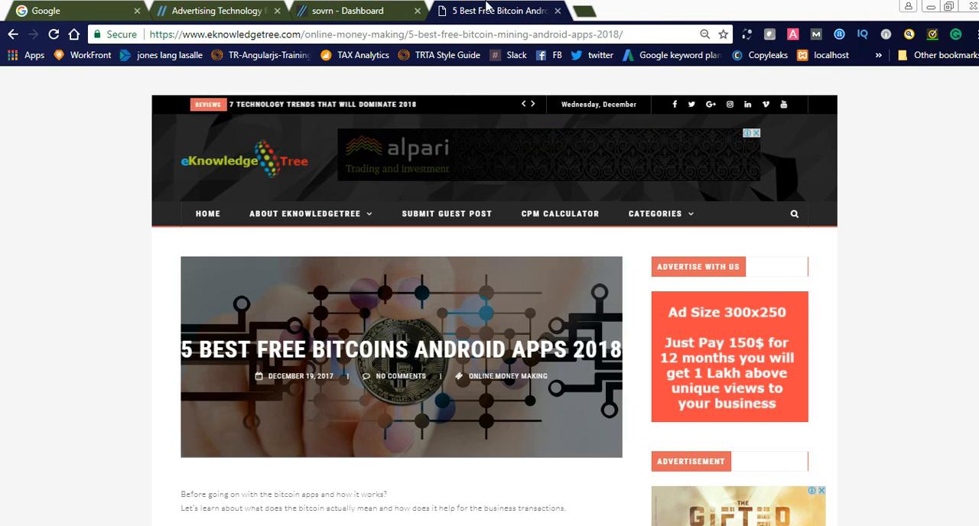
left_click(218, 11)
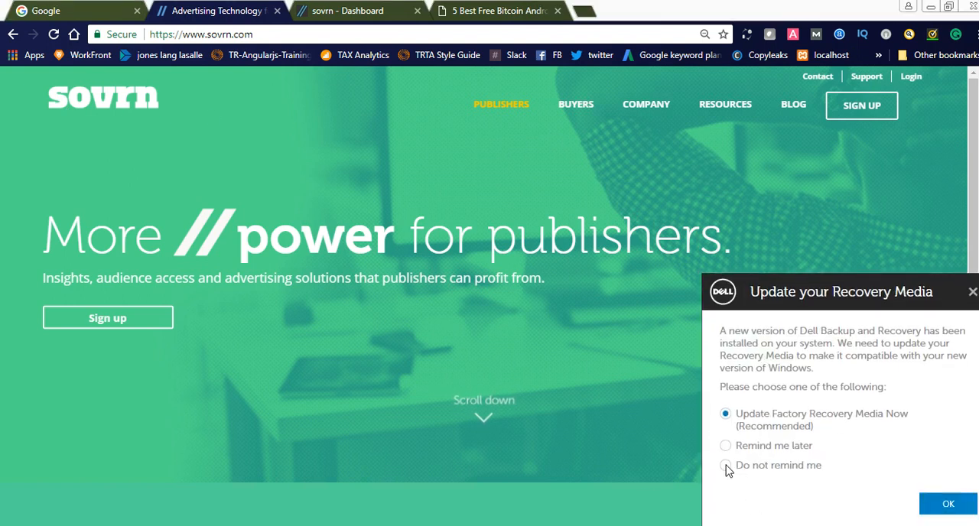
left_click(725, 465)
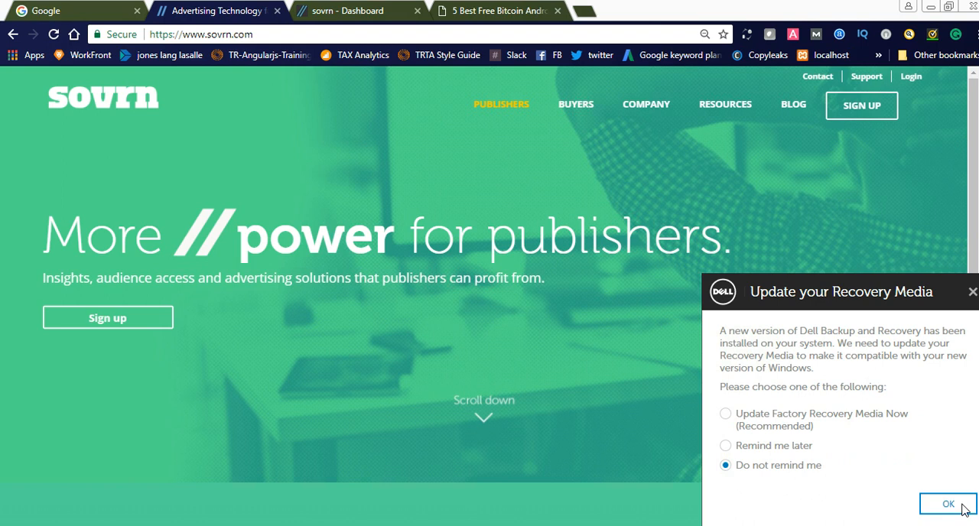
left_click(949, 505)
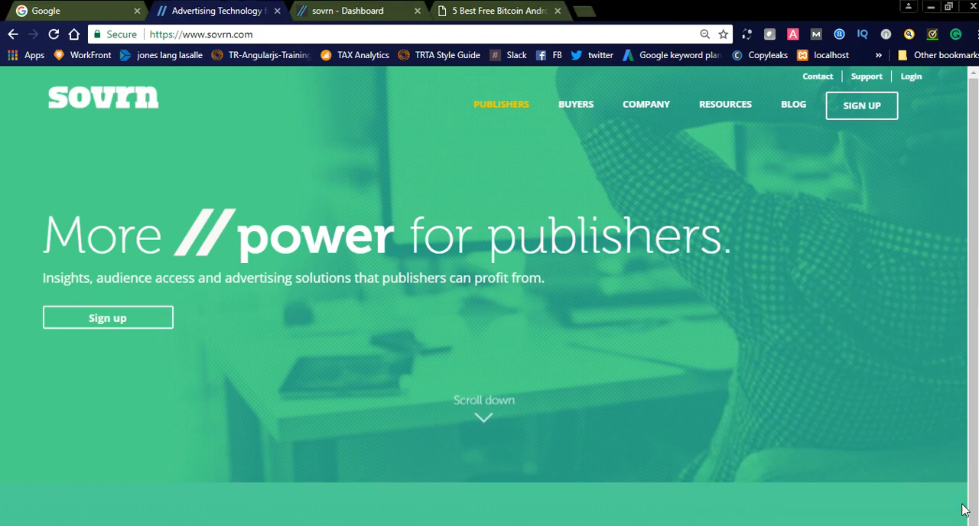
mouse_move(174, 129)
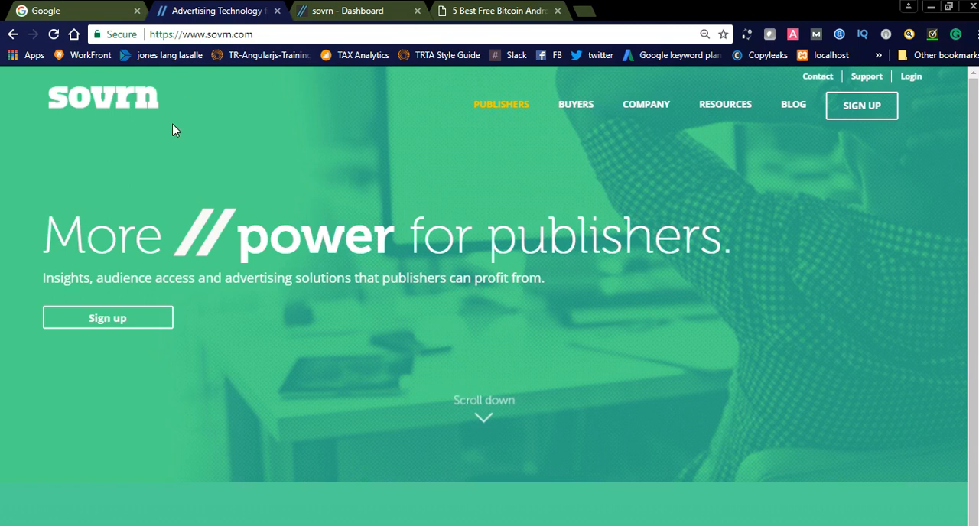
mouse_move(315, 239)
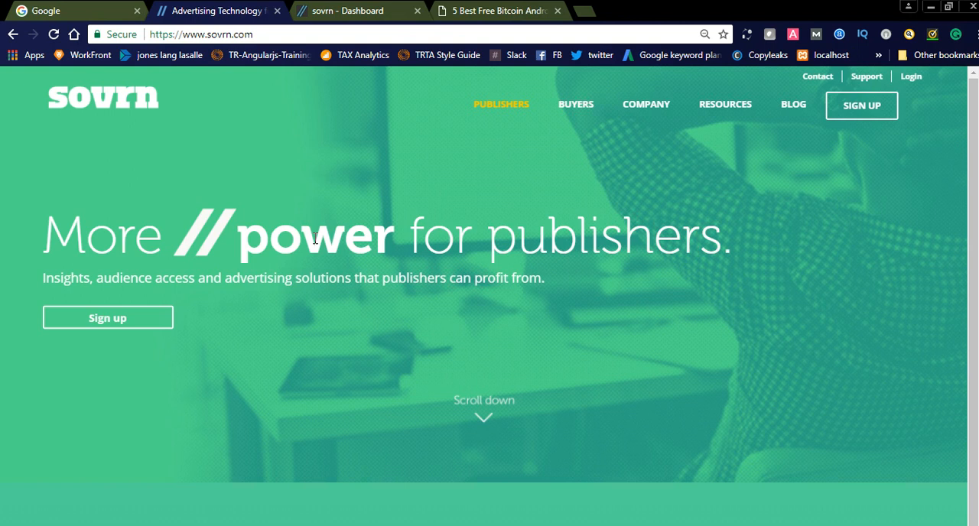
mouse_move(633, 161)
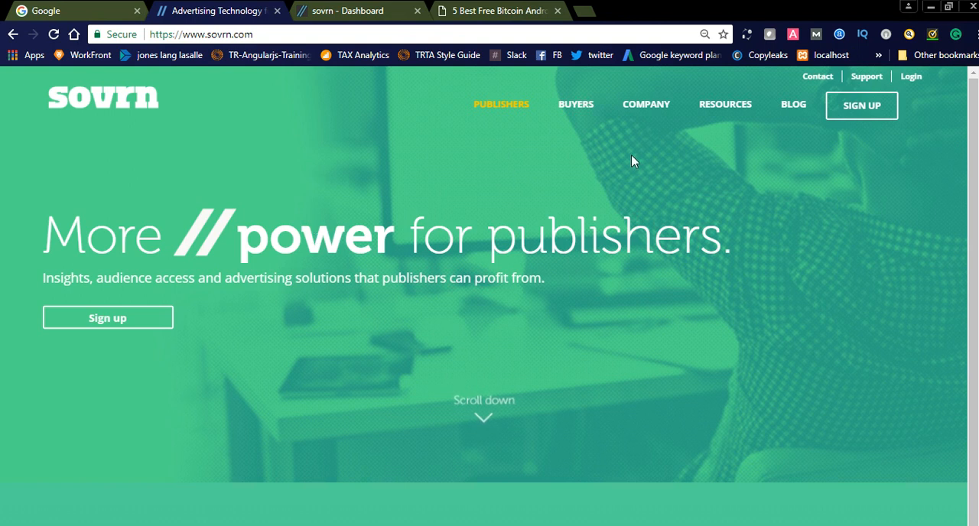
scroll("down", 3)
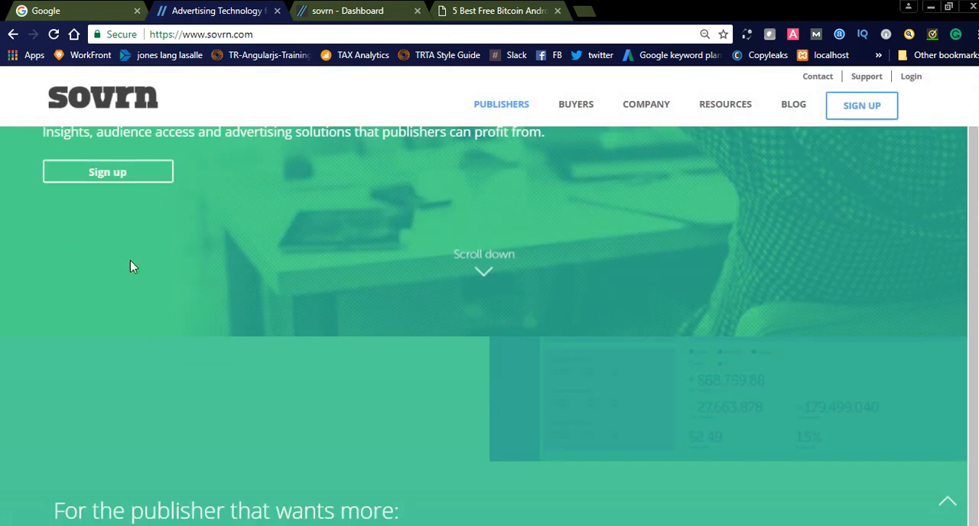
mouse_move(410, 214)
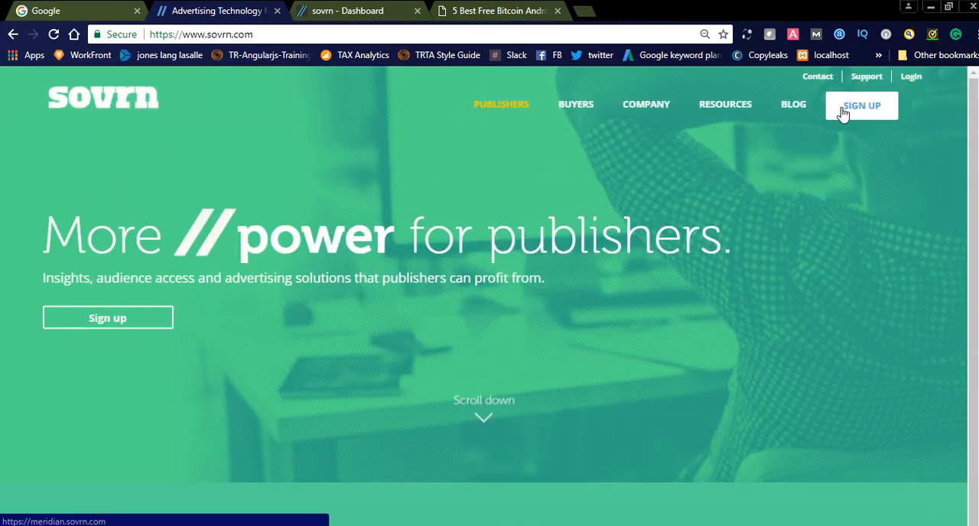
mouse_move(196, 159)
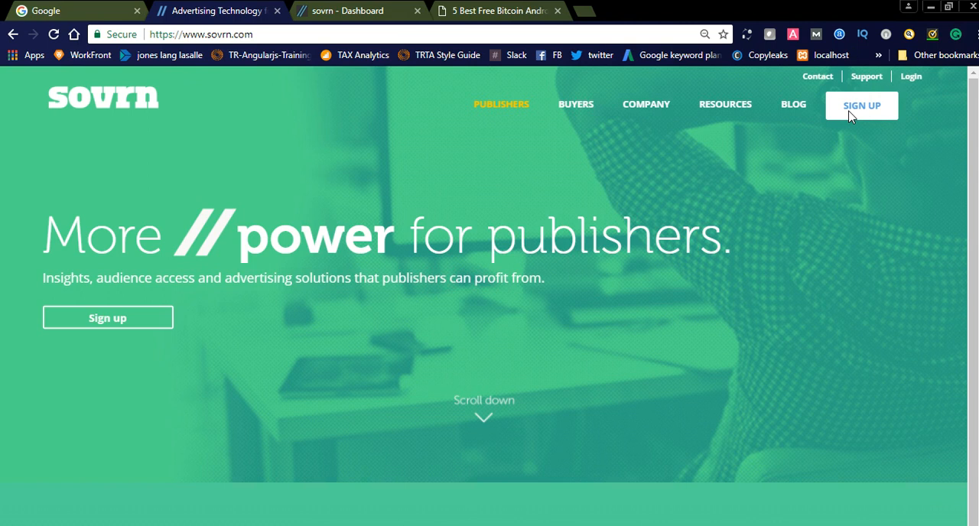
left_click(860, 106)
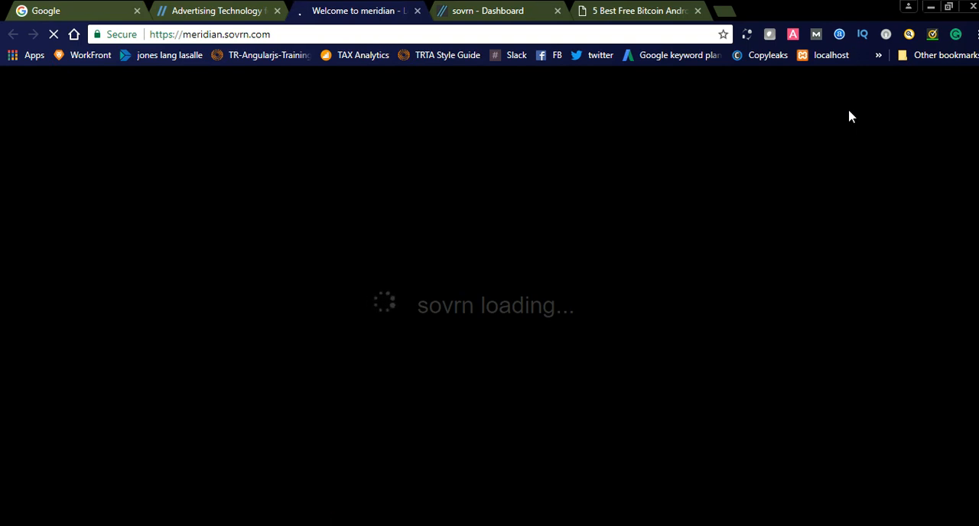
mouse_move(431, 197)
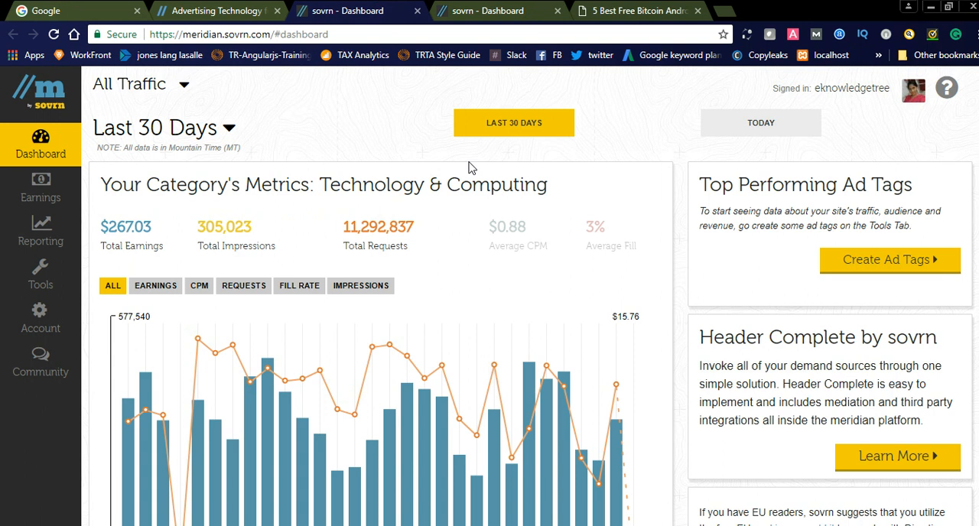
mouse_move(563, 208)
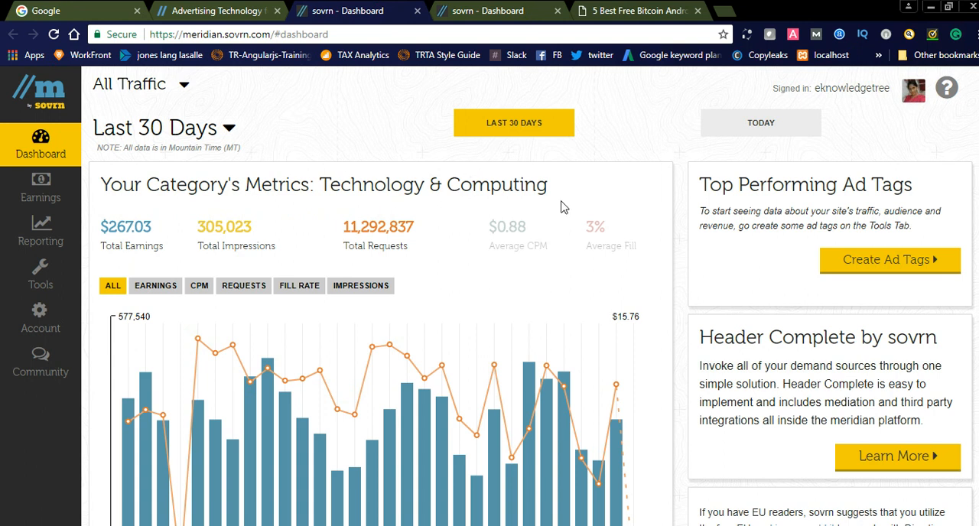
mouse_move(242, 69)
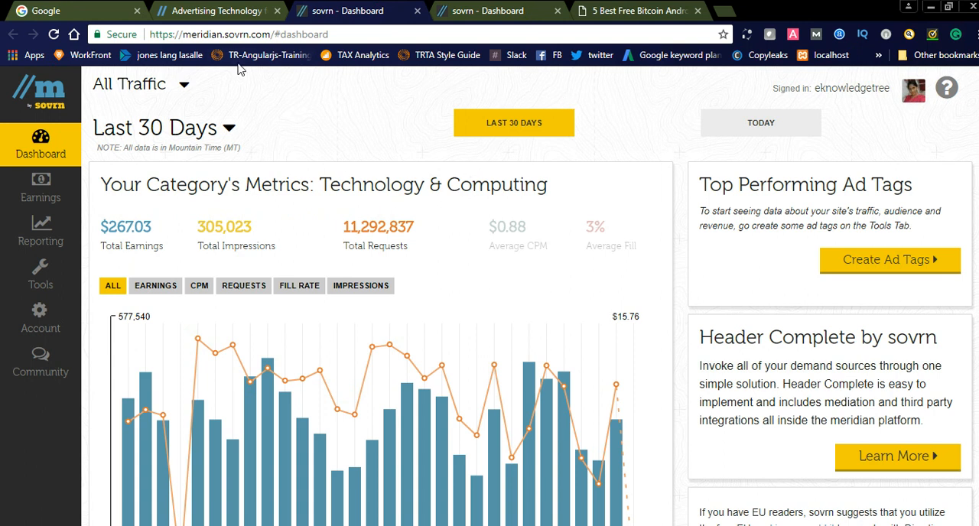
mouse_move(119, 263)
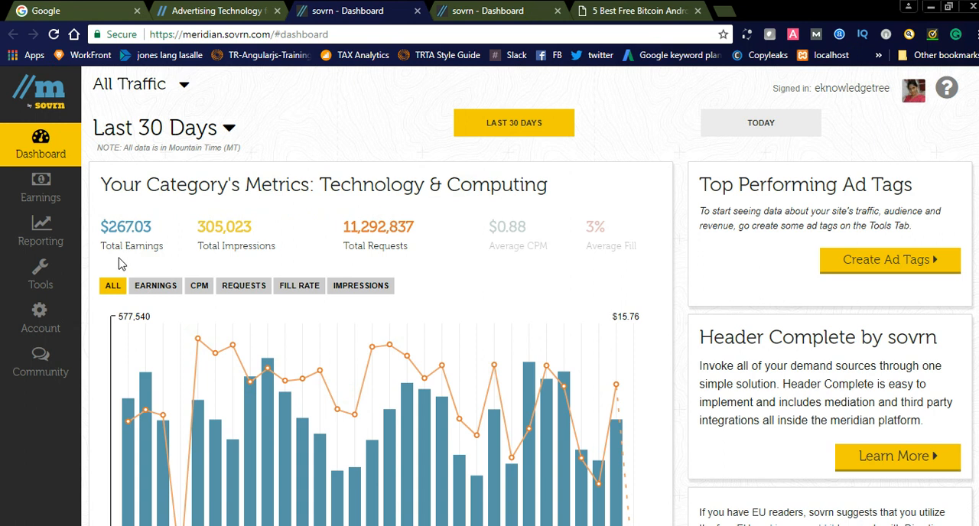
mouse_move(187, 480)
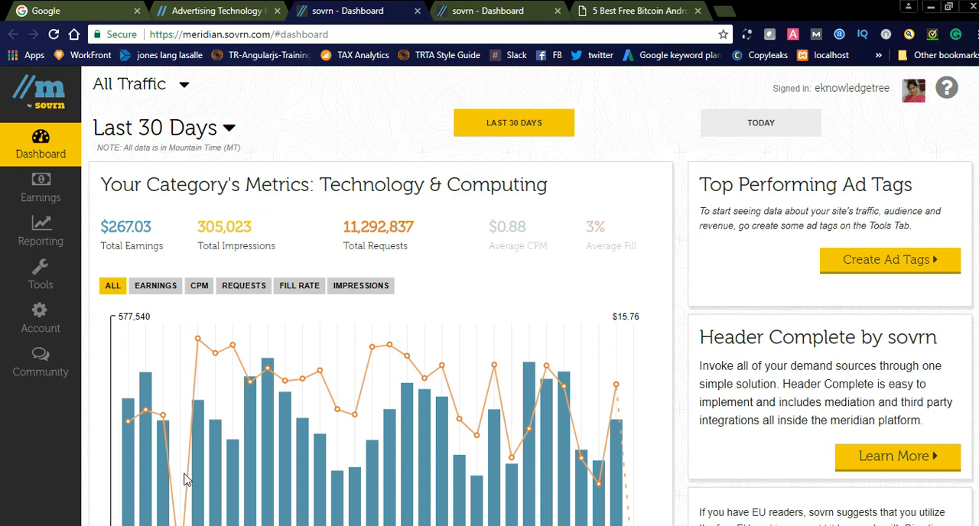
mouse_move(432, 190)
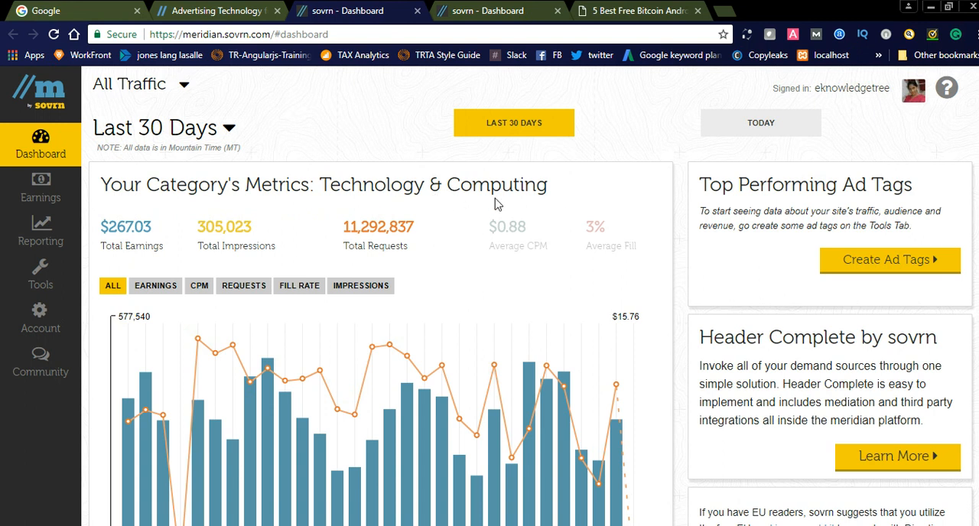
mouse_move(121, 244)
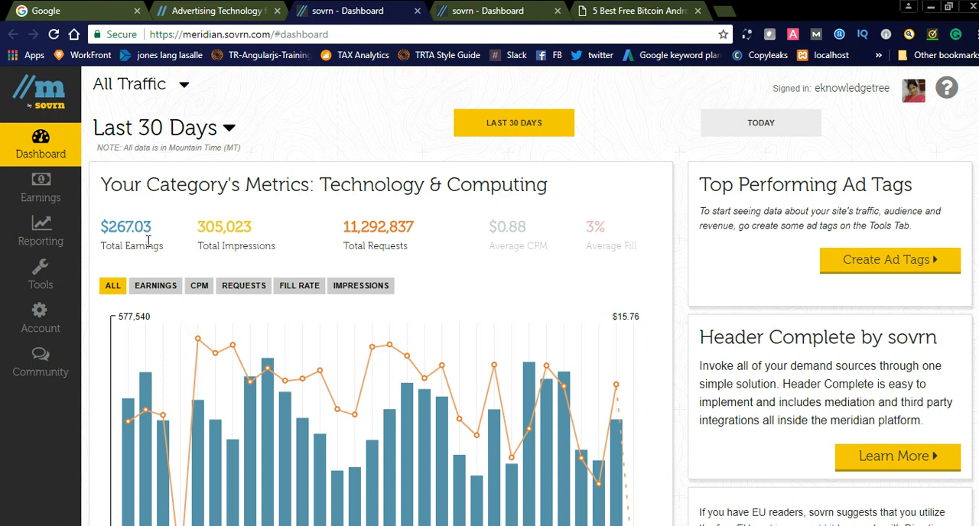
mouse_move(238, 244)
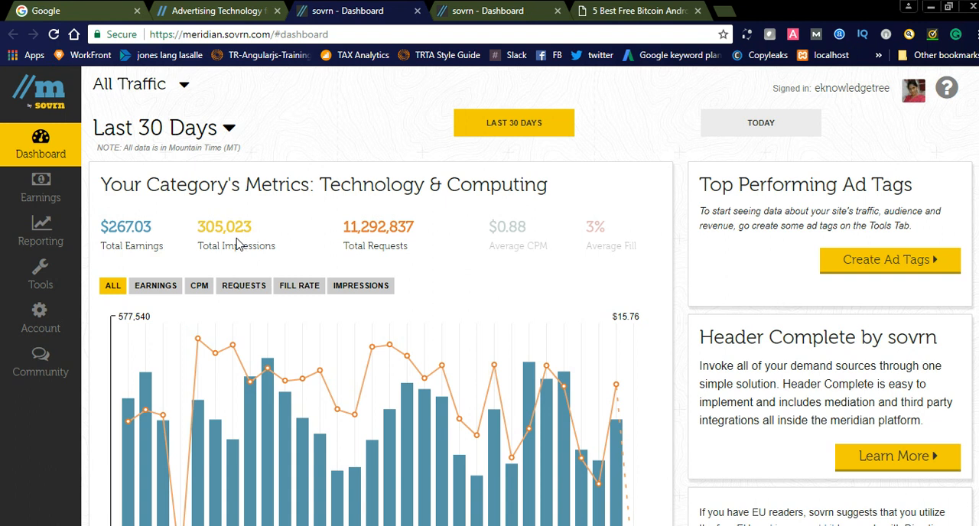
mouse_move(380, 263)
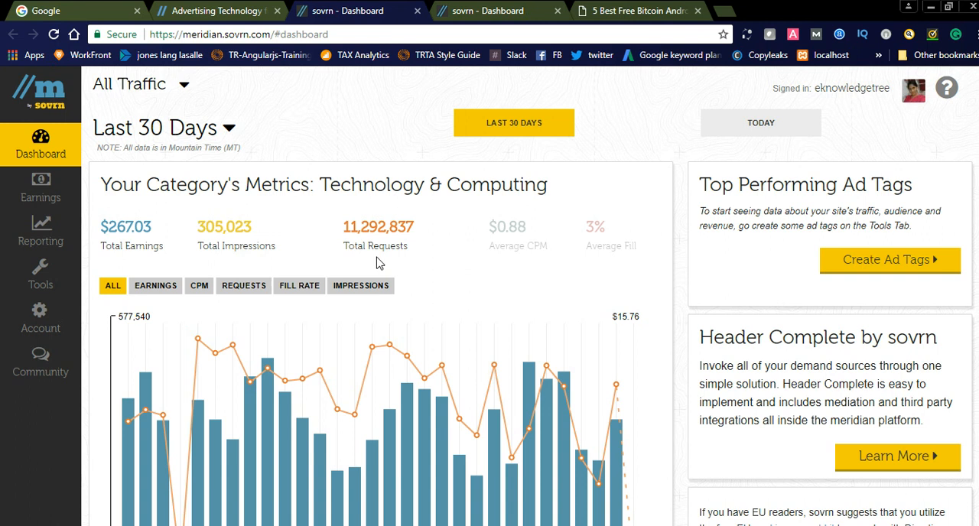
mouse_move(432, 231)
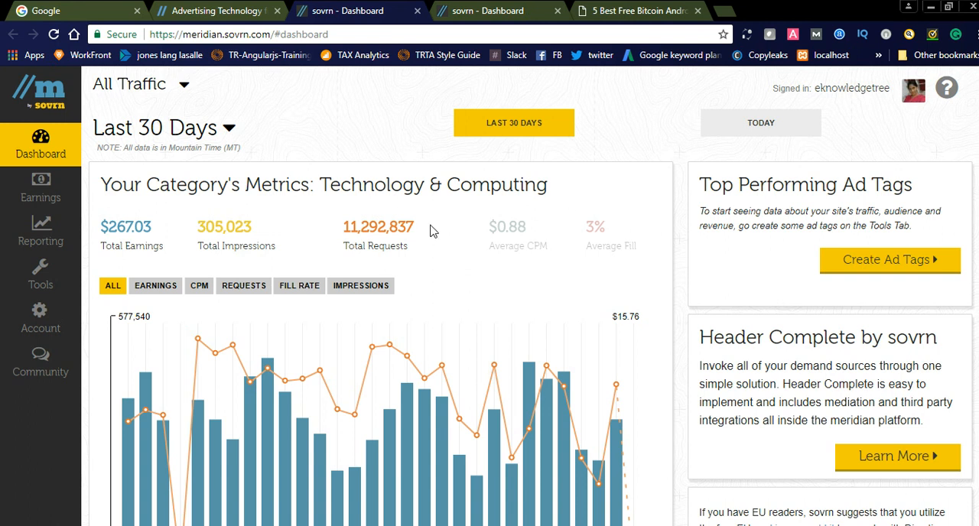
mouse_move(419, 251)
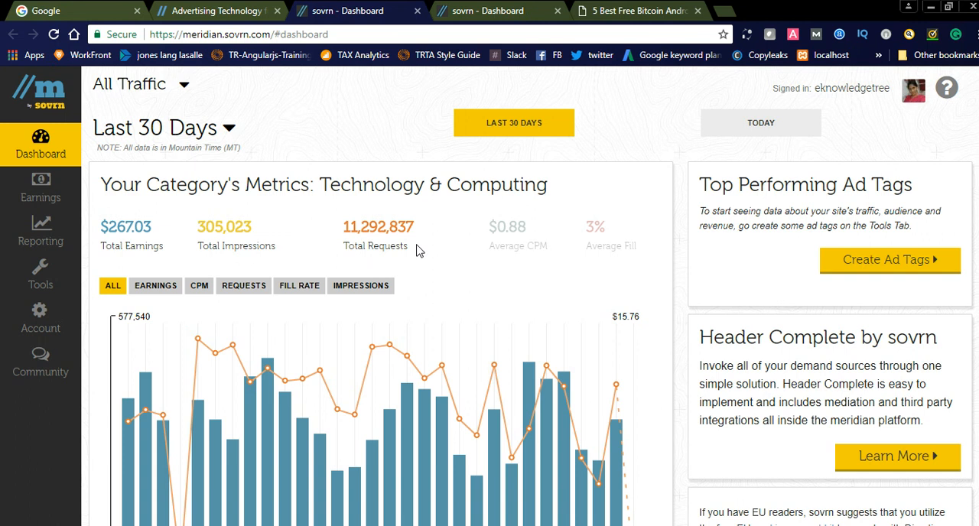
Filter the category chart to the Earnings trend line for the last 30 days
scroll("down", 3)
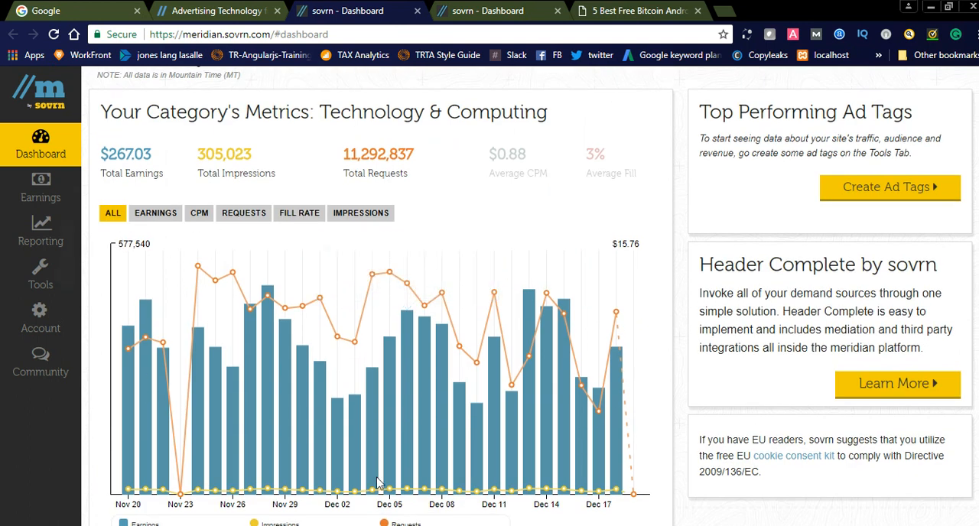
mouse_move(618, 315)
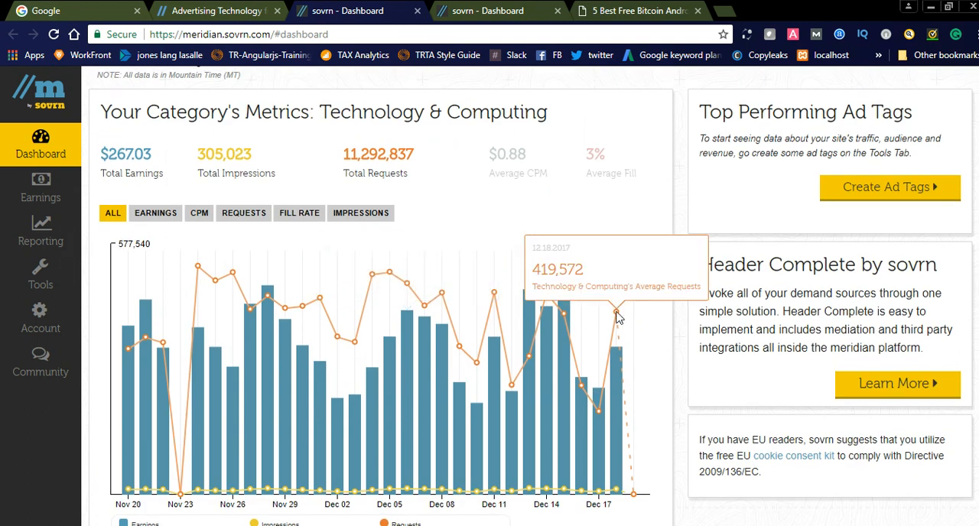
mouse_move(569, 321)
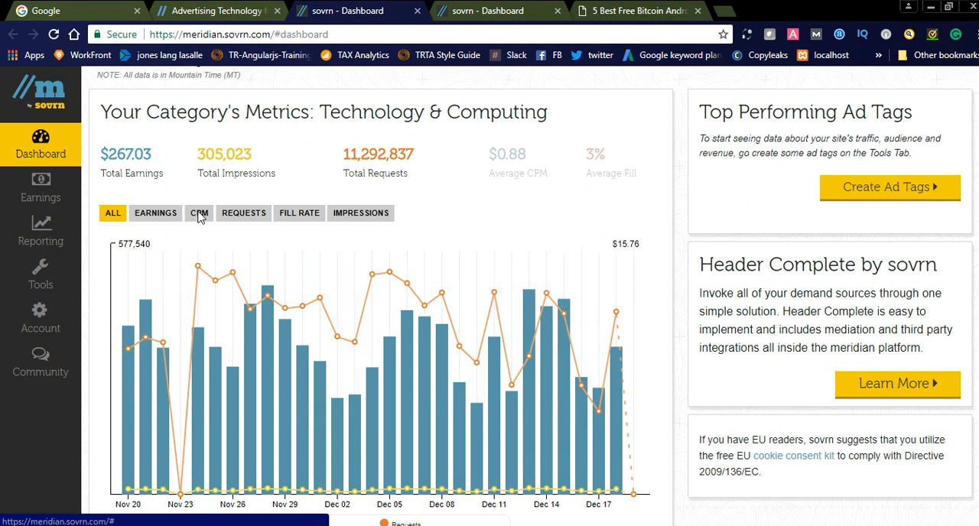
left_click(156, 213)
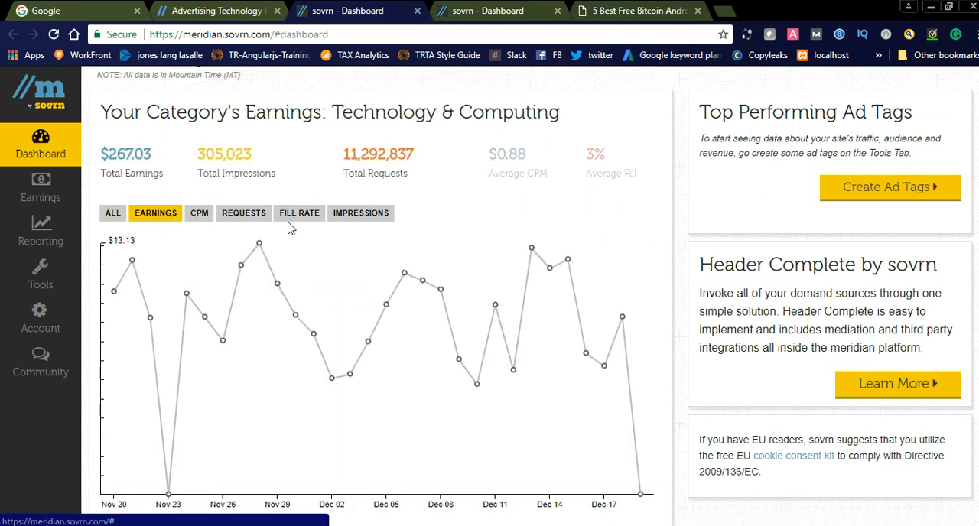
mouse_move(623, 318)
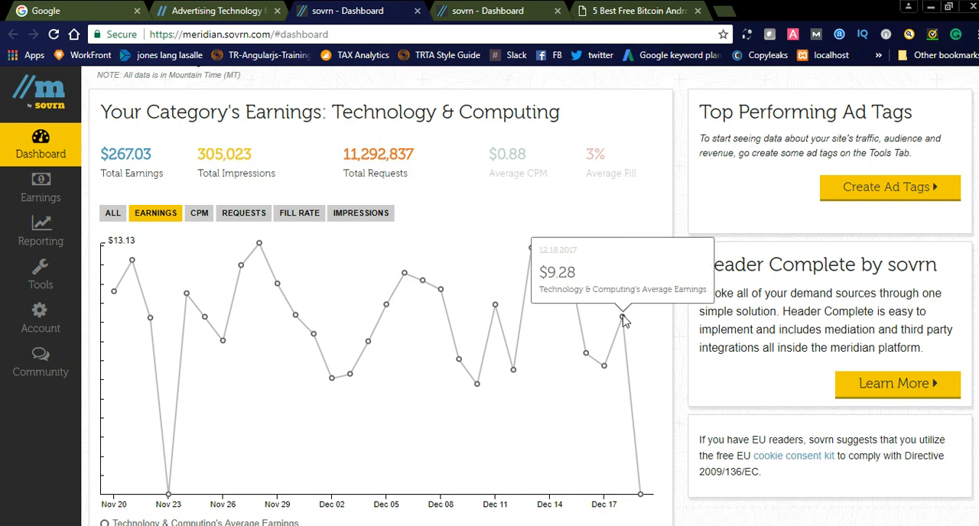
mouse_move(548, 280)
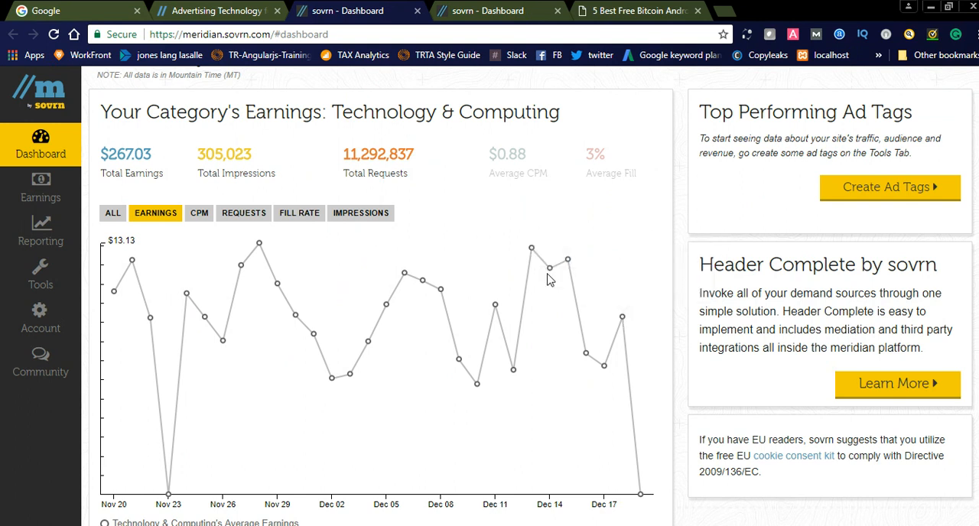
mouse_move(621, 315)
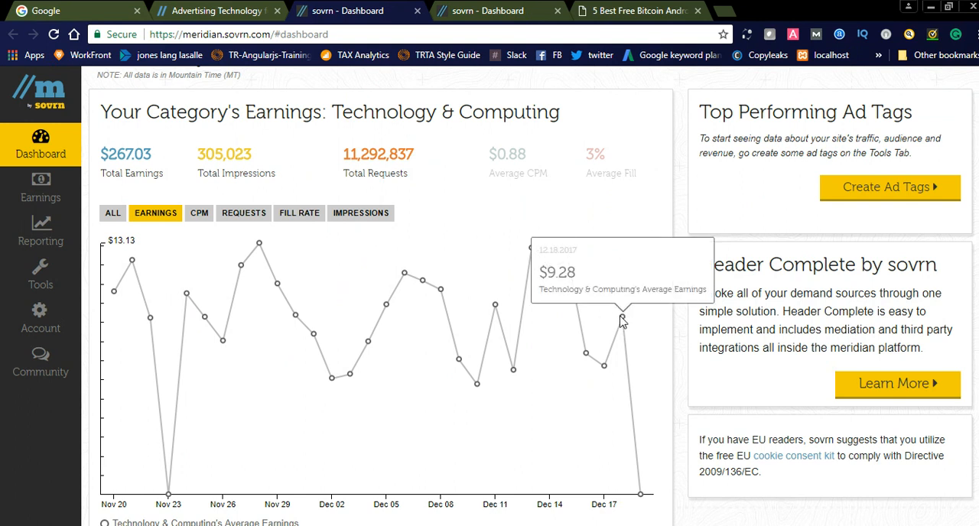
mouse_move(368, 270)
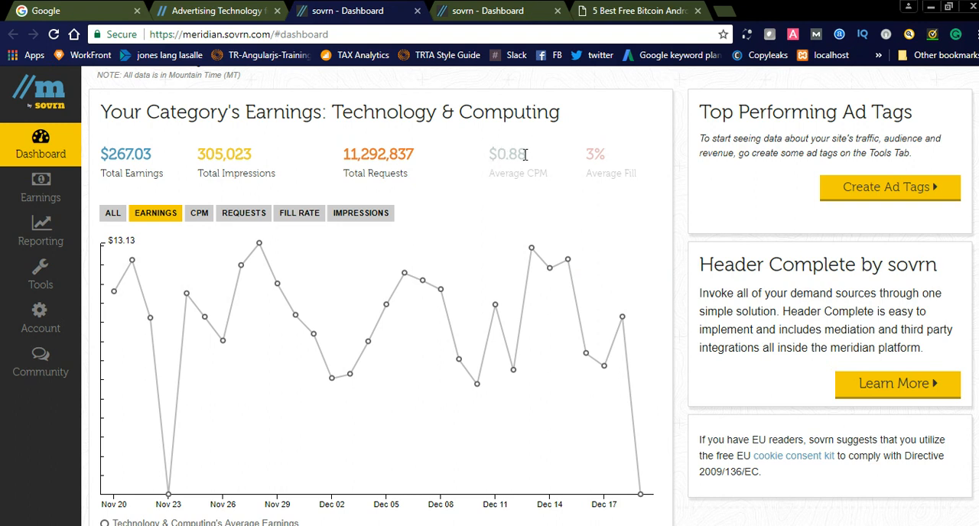
mouse_move(636, 173)
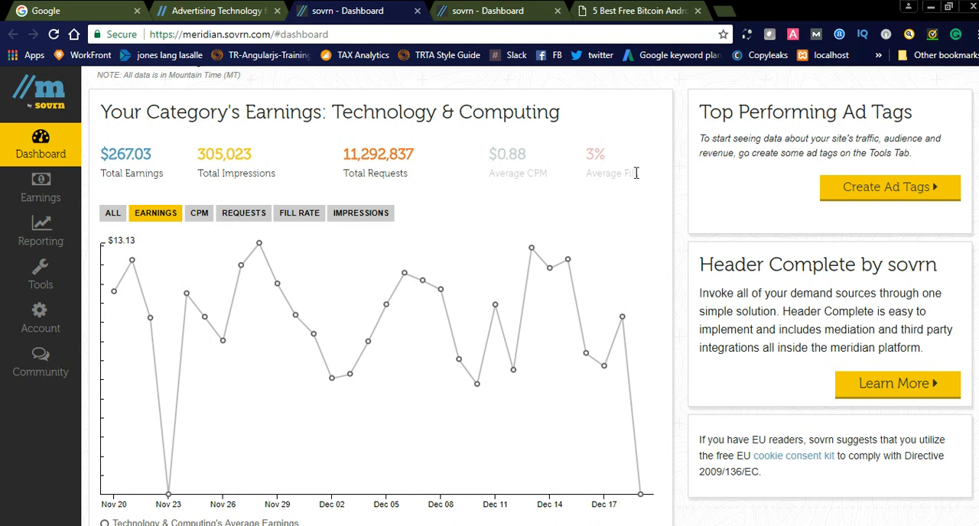
mouse_move(503, 280)
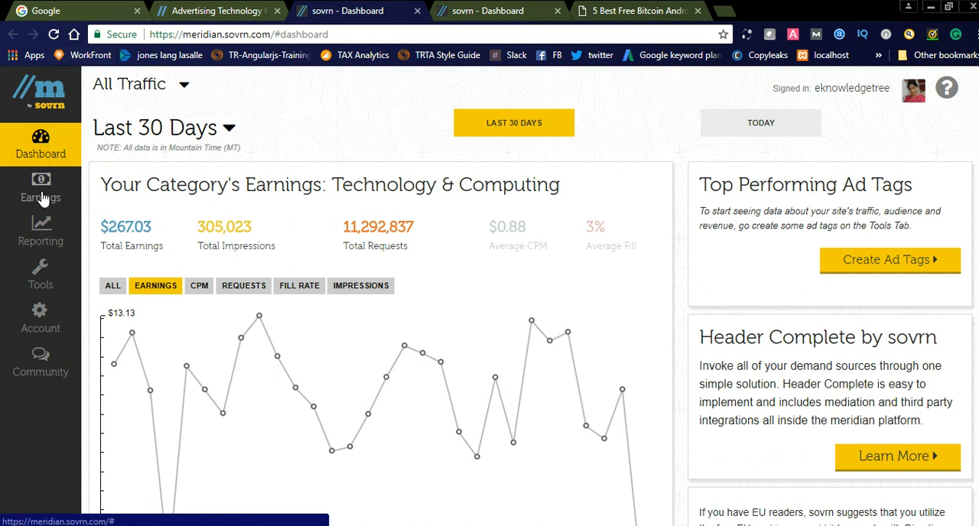
Go to Earnings Breakouts showing 0% for Display, Mobile and Video tags
left_click(40, 188)
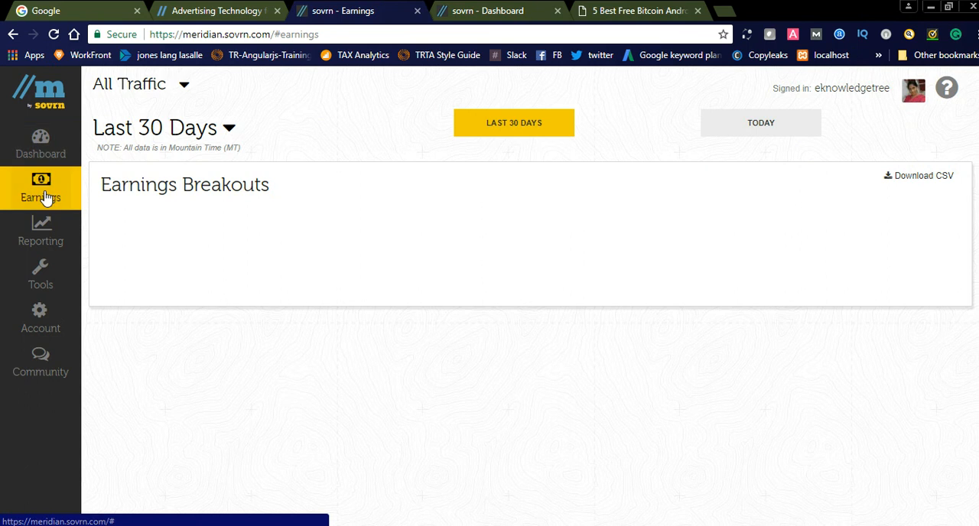
left_click(39, 188)
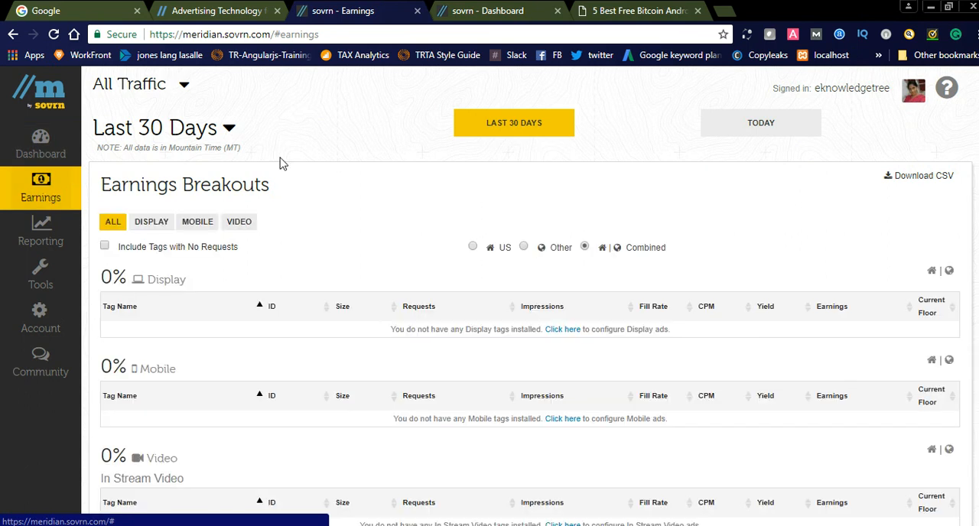
scroll("down", 3)
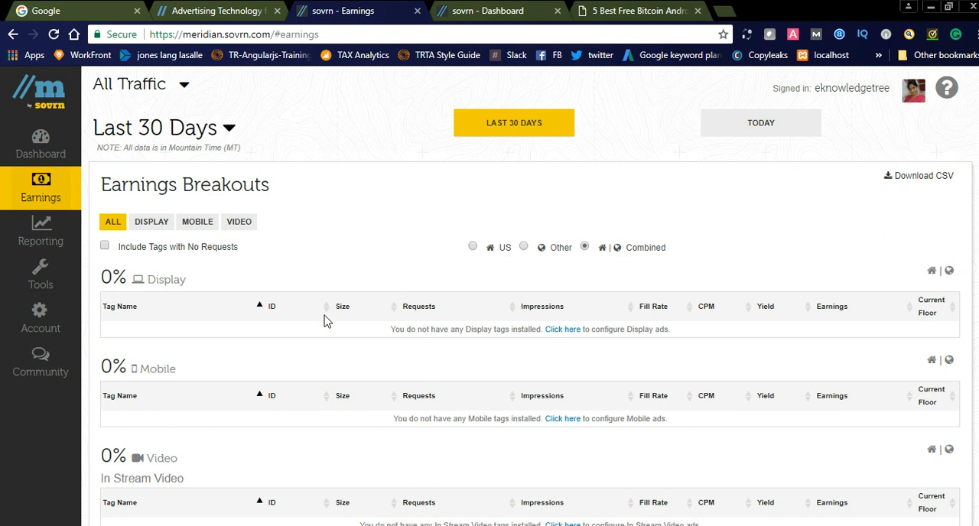
mouse_move(298, 280)
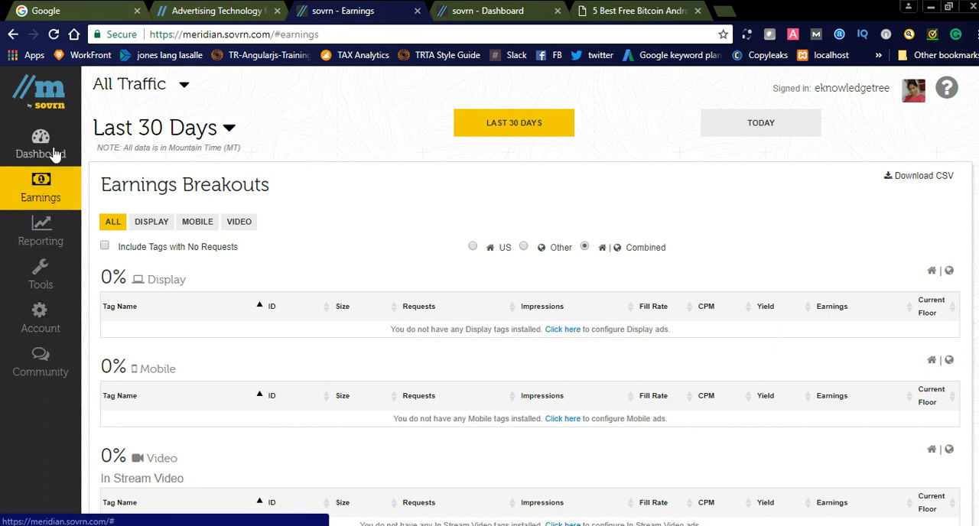
From My Ad Tags, edit Ektree_300x250 and read the Configuration help on maximizing non-US fill
left_click(39, 144)
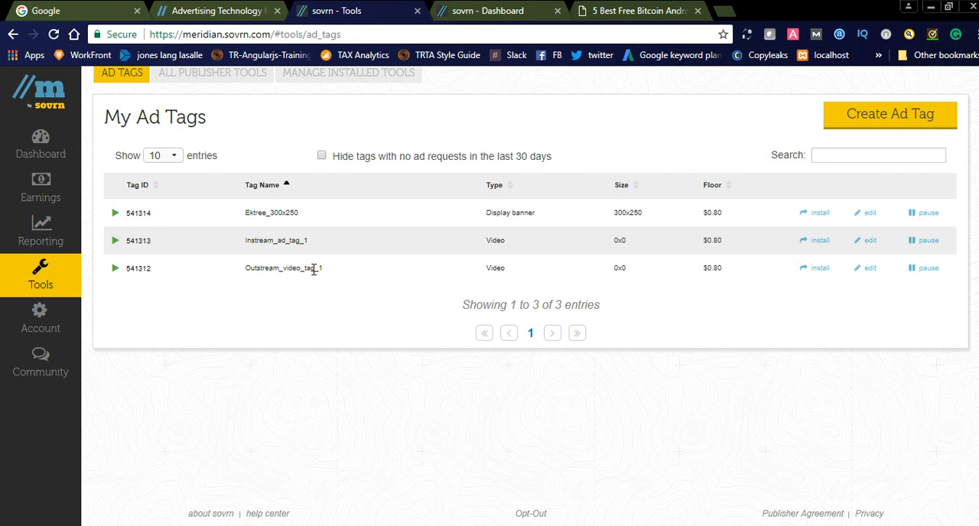
mouse_move(937, 246)
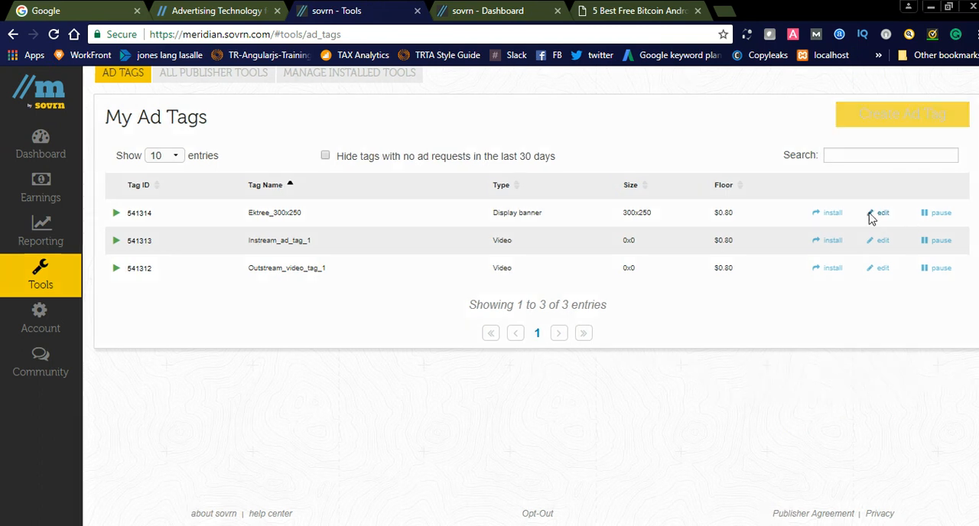
left_click(880, 213)
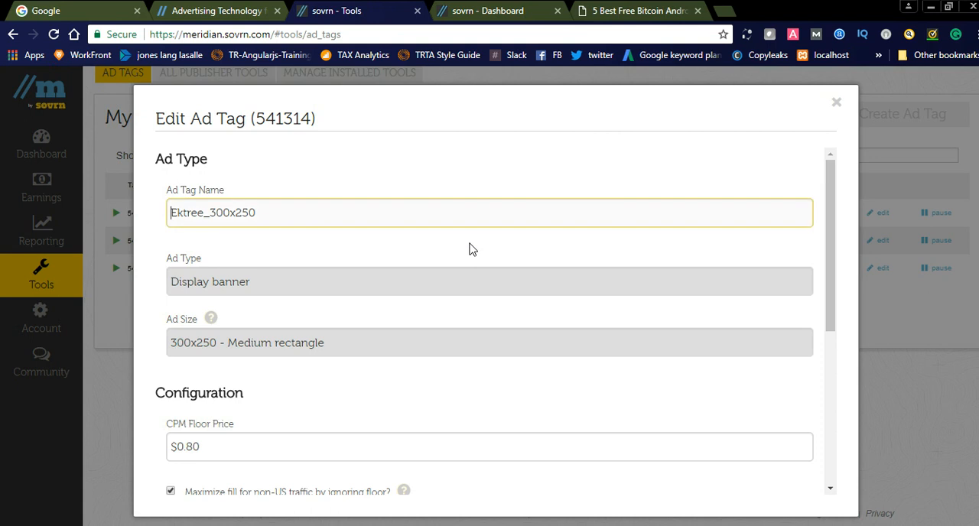
mouse_move(931, 137)
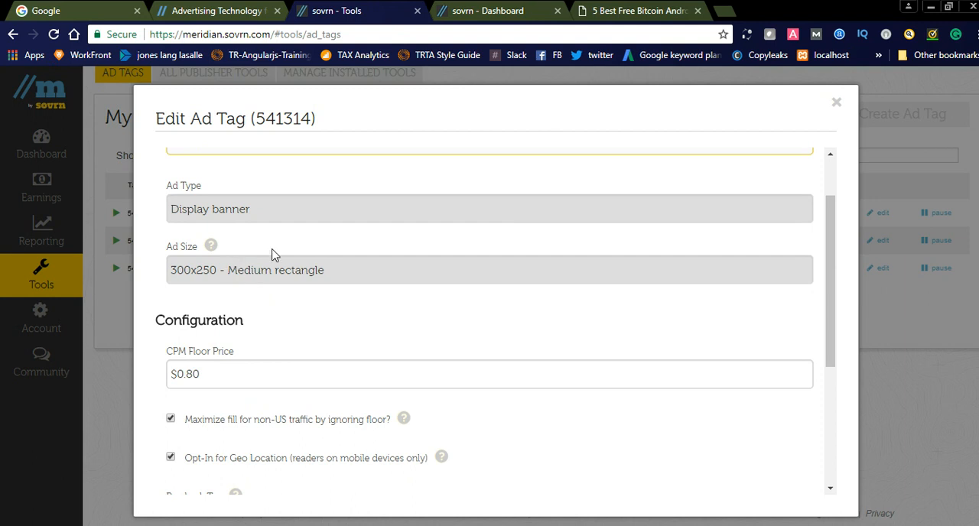
scroll("down", 3)
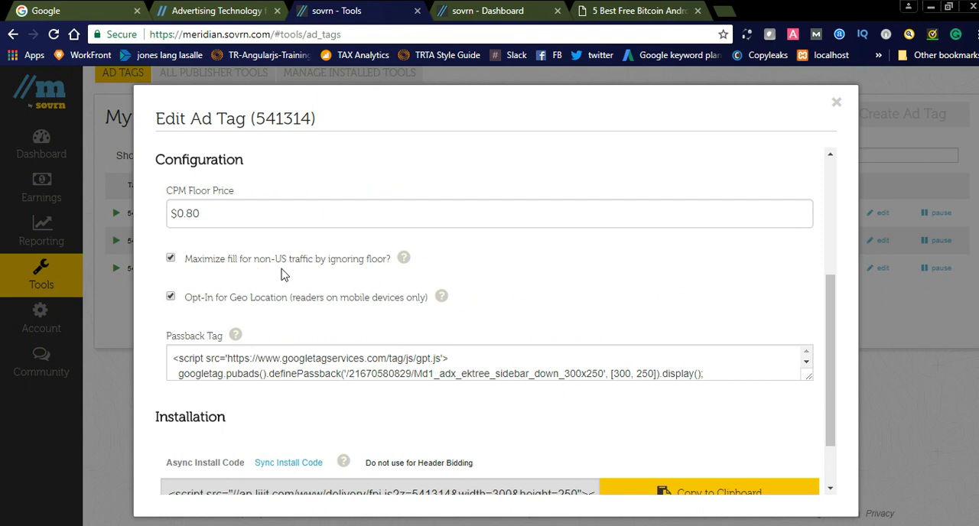
mouse_move(403, 257)
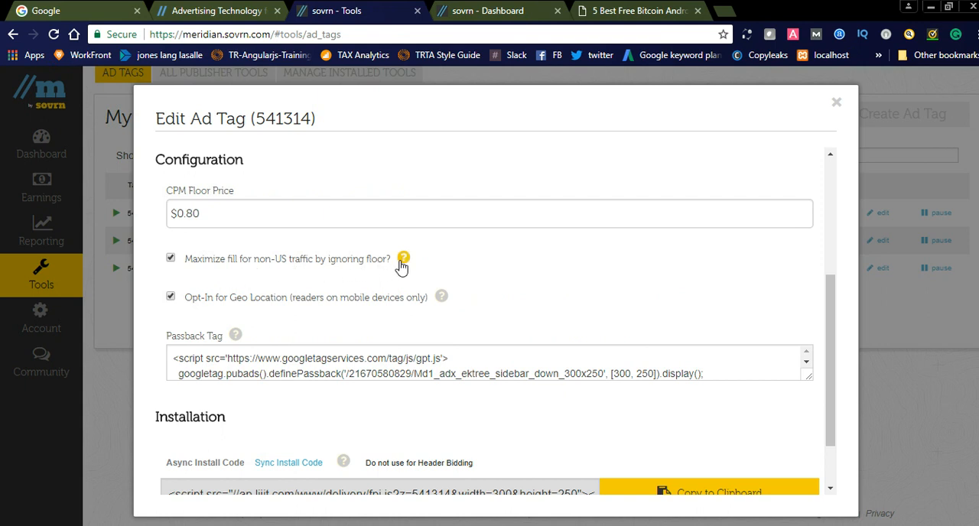
left_click(404, 258)
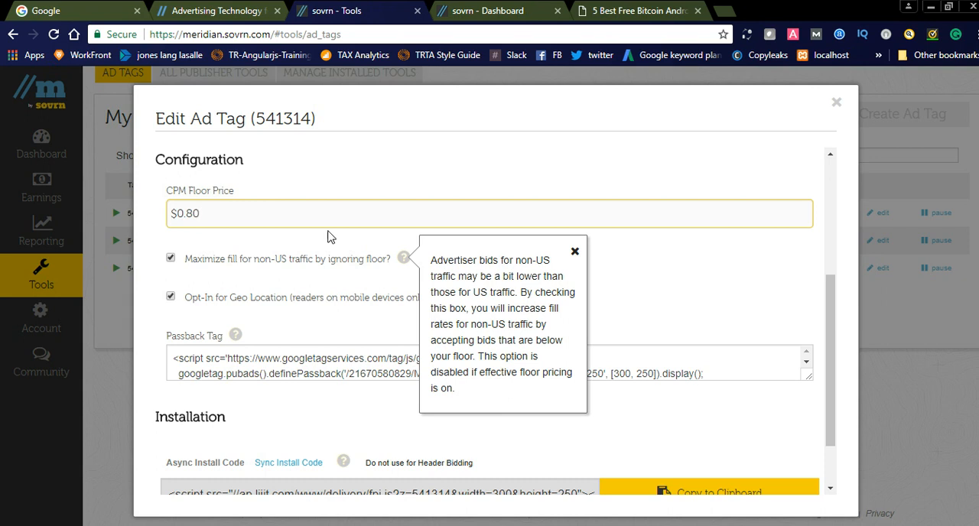
left_click(575, 251)
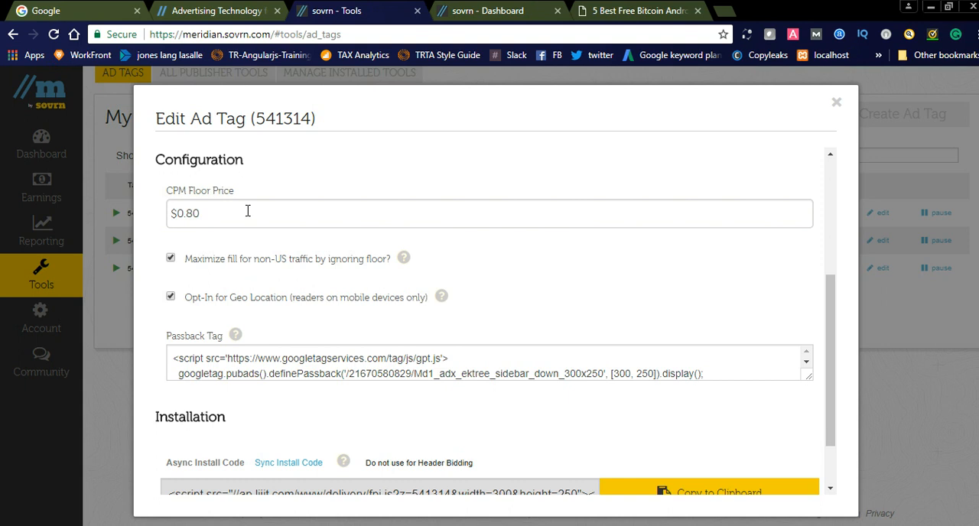
mouse_move(171, 275)
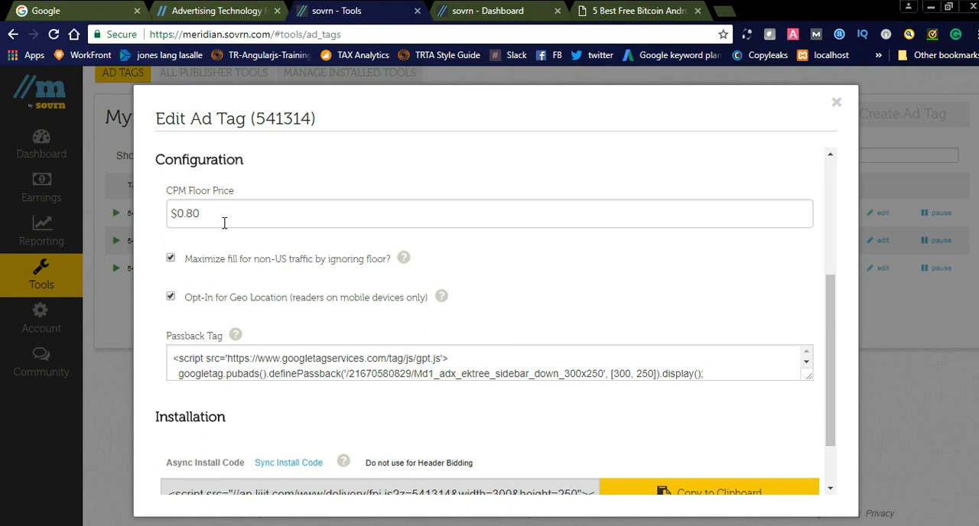
scroll("down", 3)
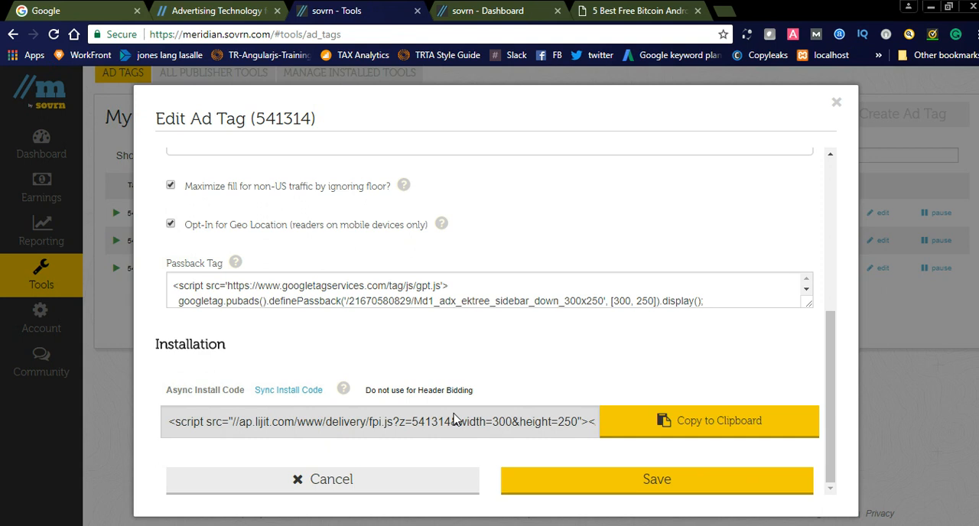
mouse_move(850, 128)
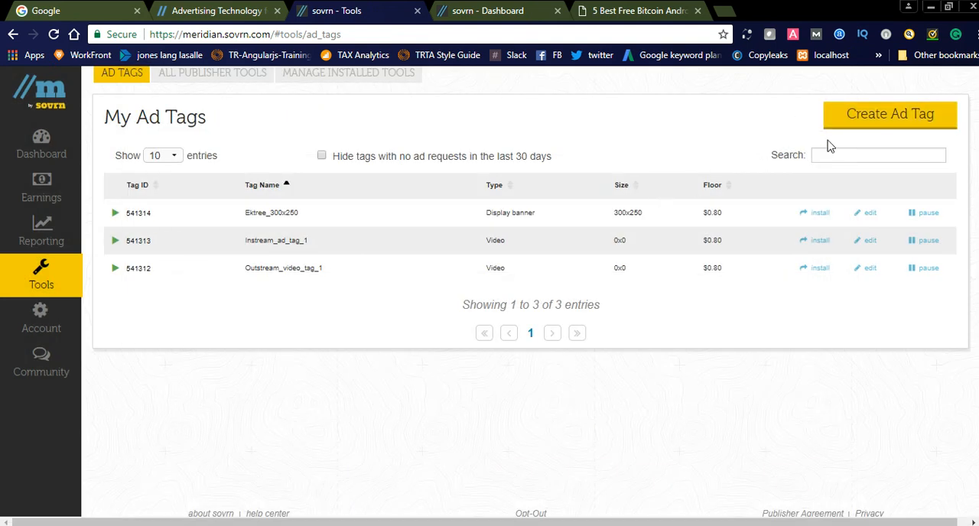
Start a blank Create Ad Tag form
left_click(890, 113)
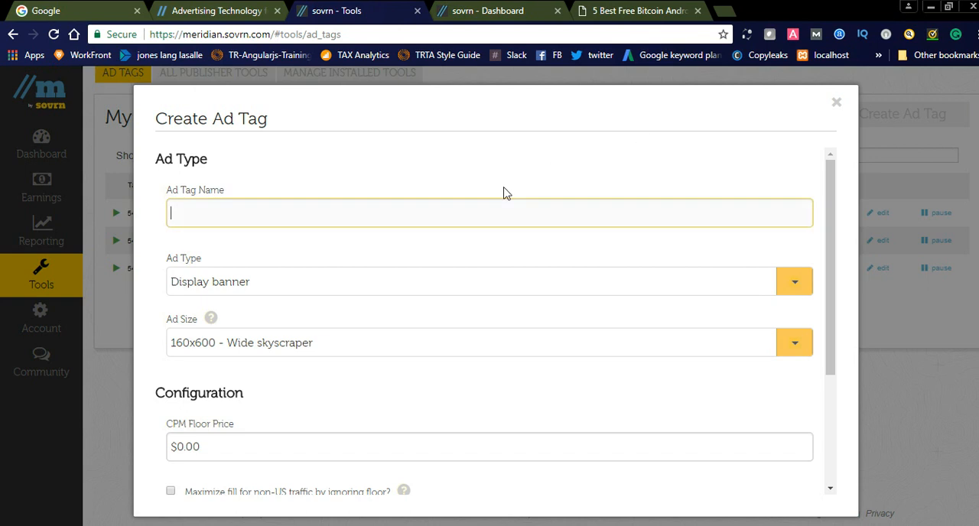
Choose Video as the new ad tag's Ad Type, giving In stream video delivery
scroll("down", 3)
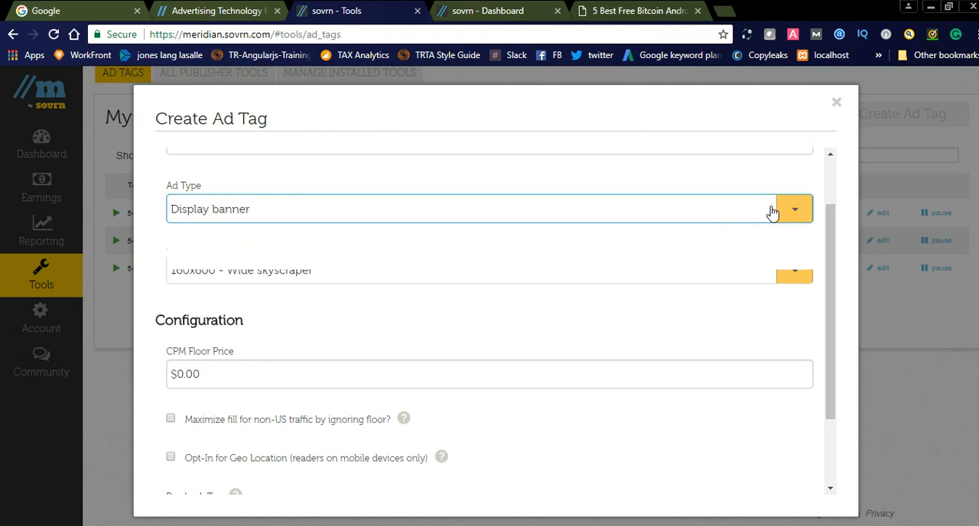
left_click(794, 208)
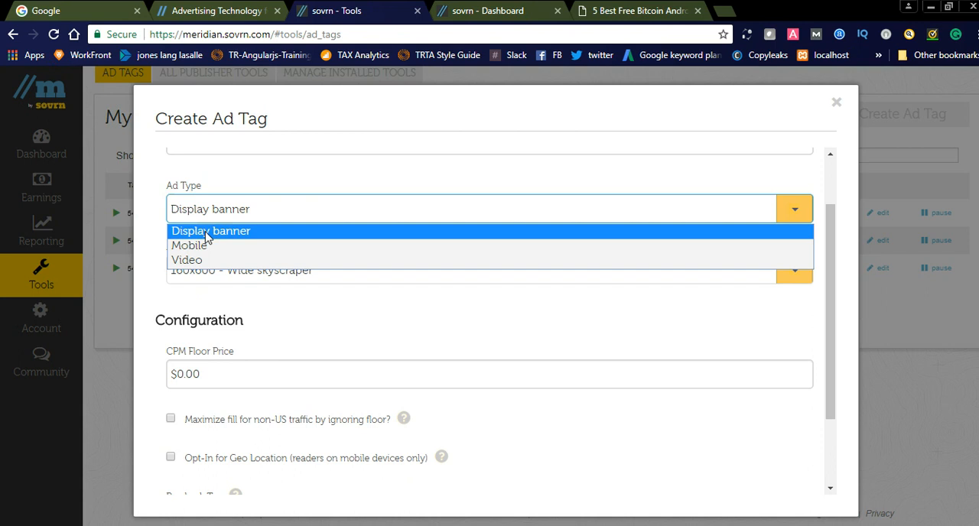
mouse_move(189, 245)
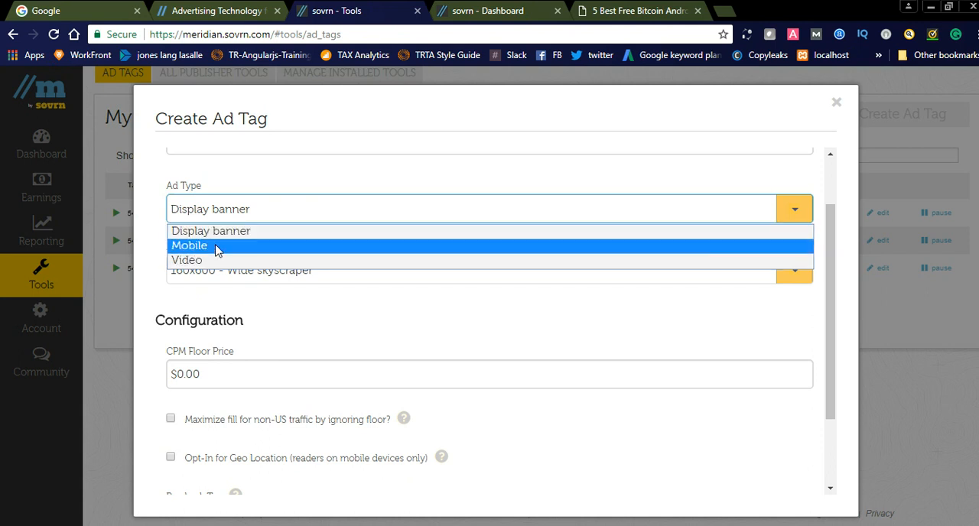
mouse_move(214, 261)
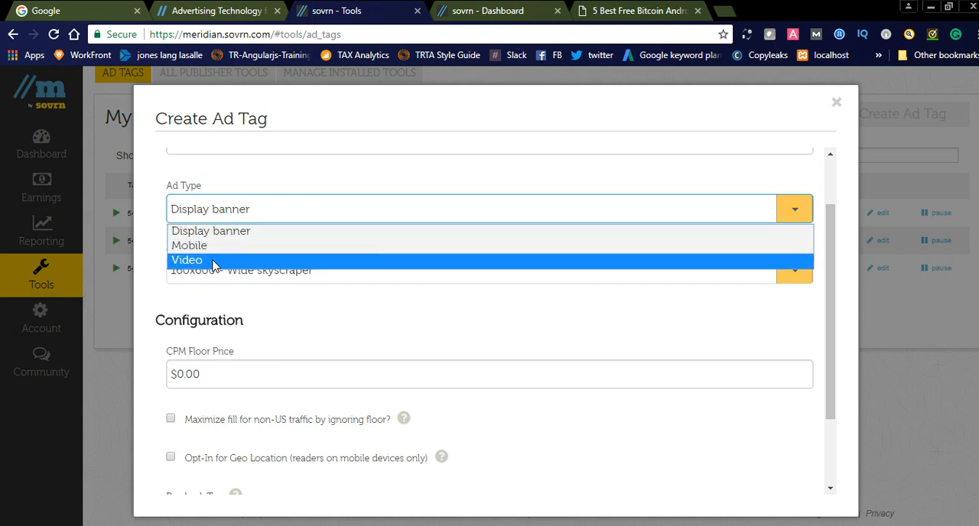
left_click(187, 261)
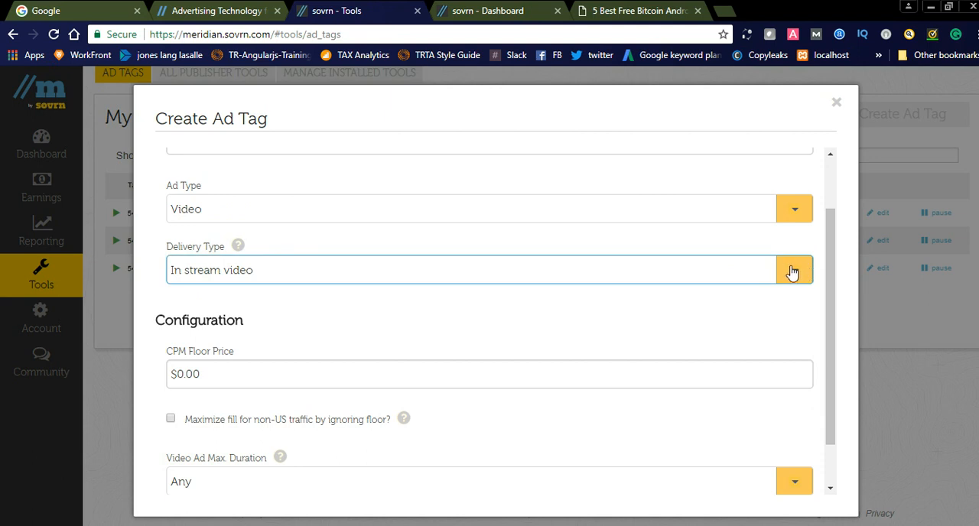
mouse_move(285, 280)
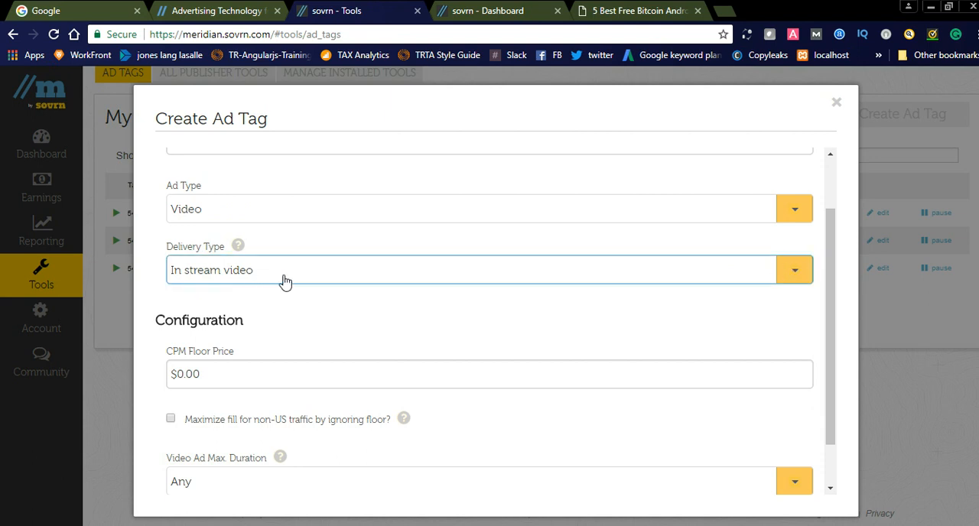
Review the video delivery types and configuration, then close Create Ad Tag without saving
left_click(794, 270)
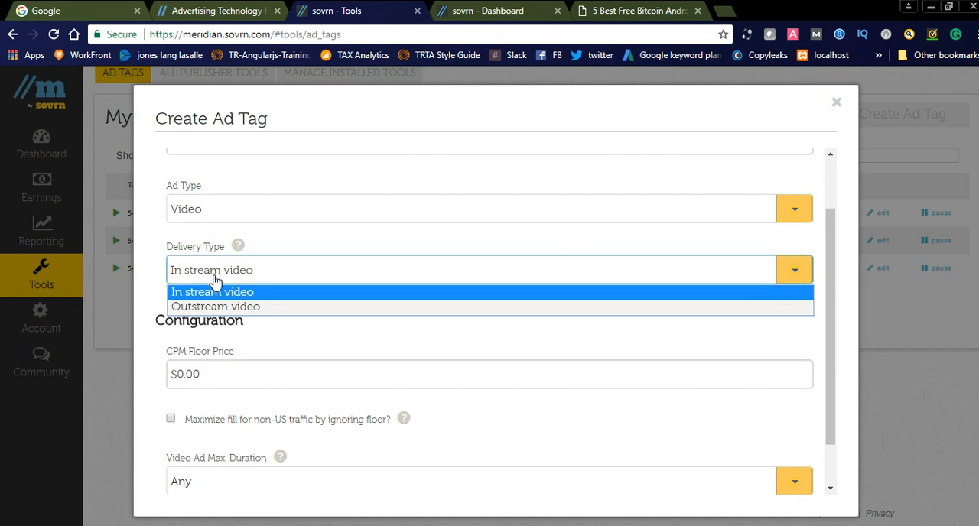
mouse_move(327, 303)
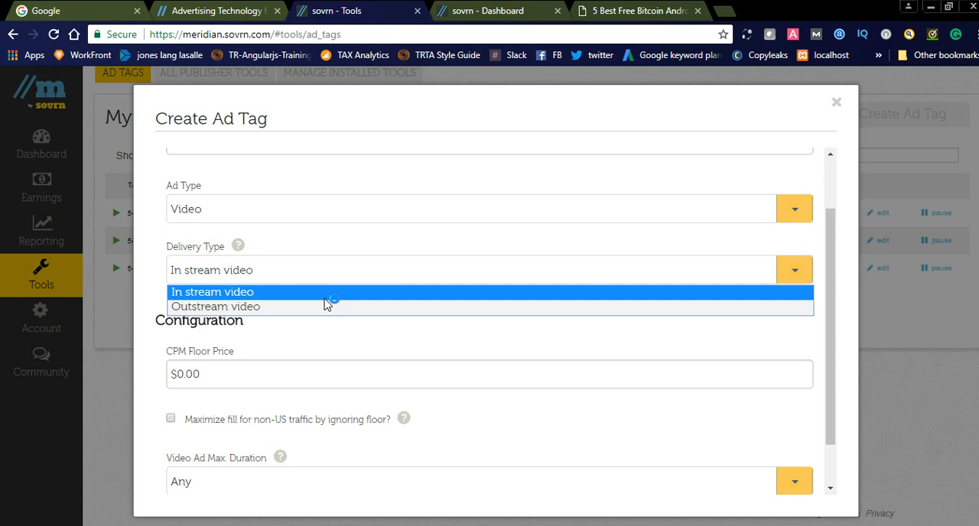
mouse_move(327, 304)
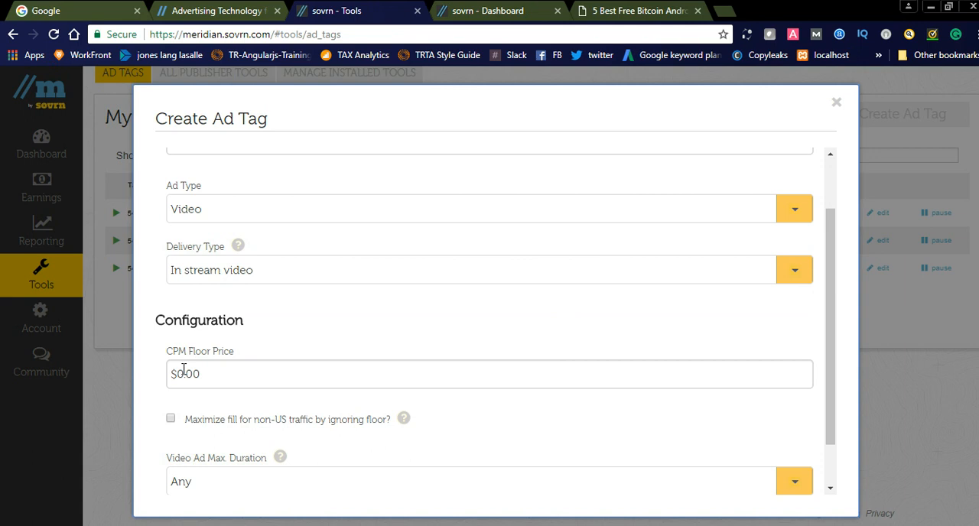
mouse_move(193, 385)
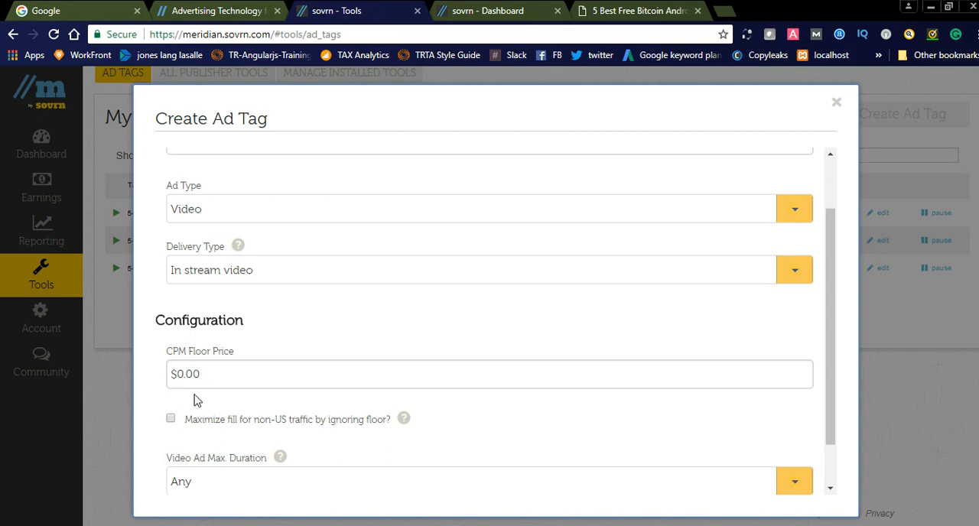
mouse_move(221, 366)
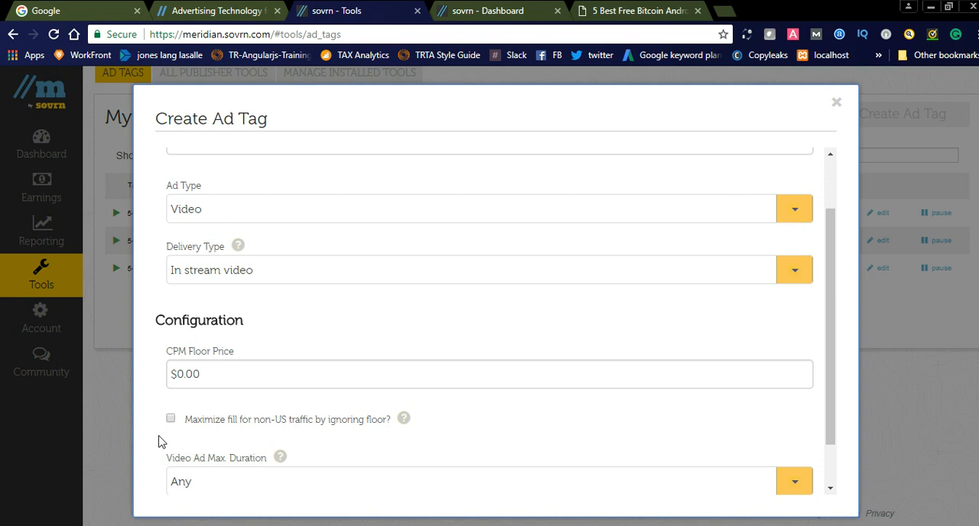
mouse_move(172, 422)
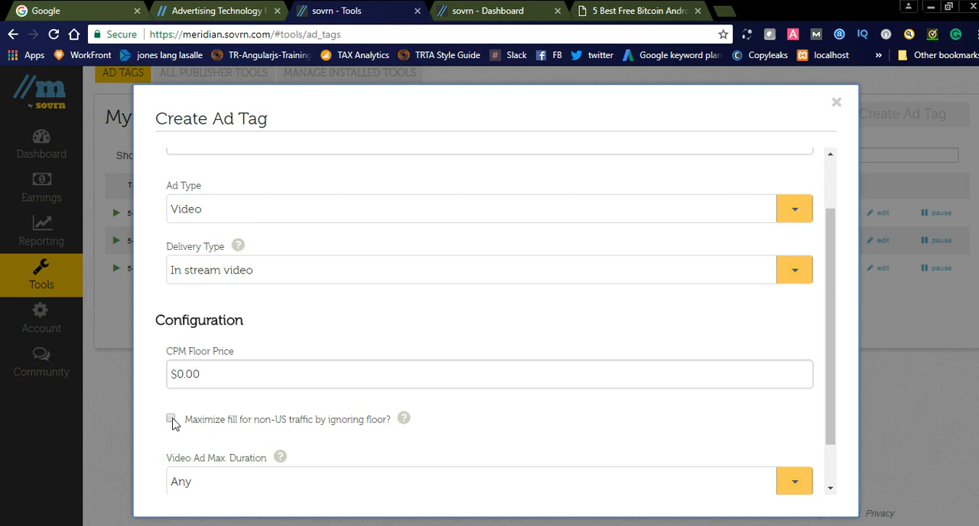
scroll("down", 3)
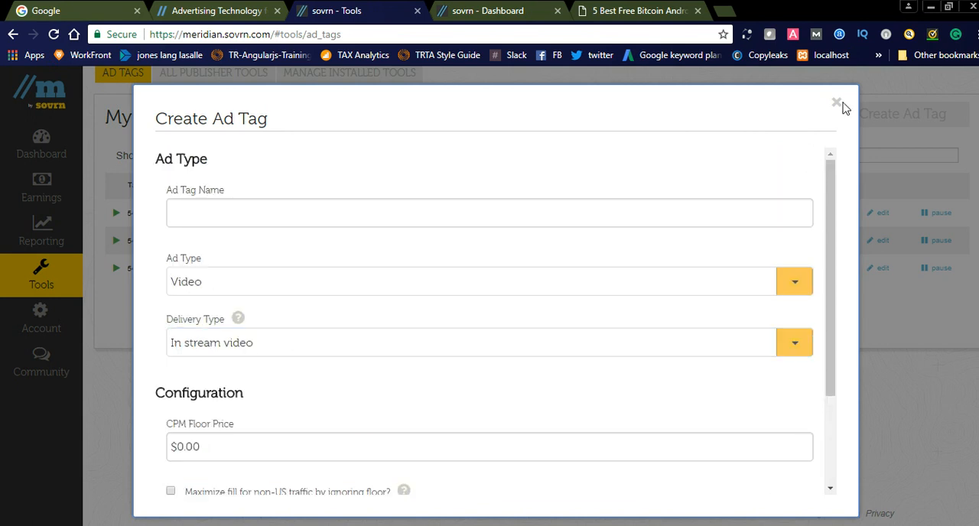
left_click(835, 103)
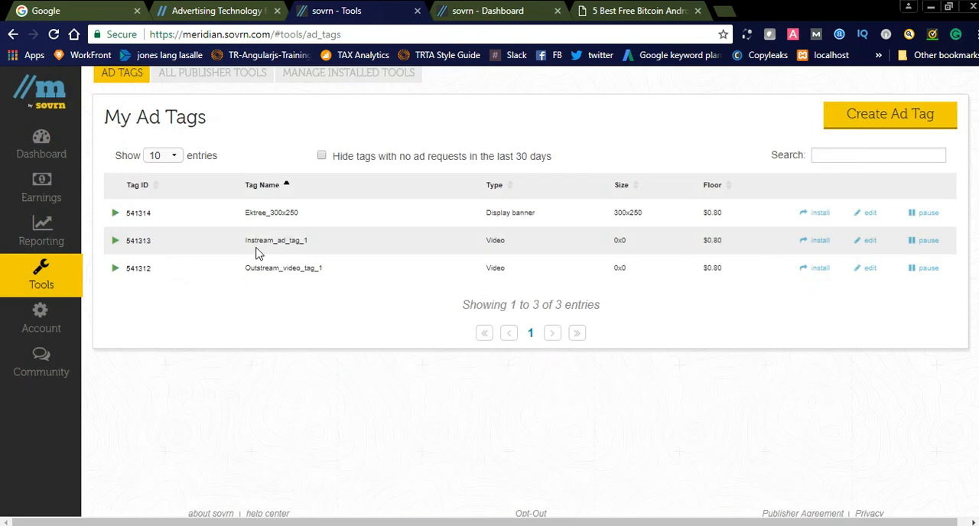
mouse_move(287, 300)
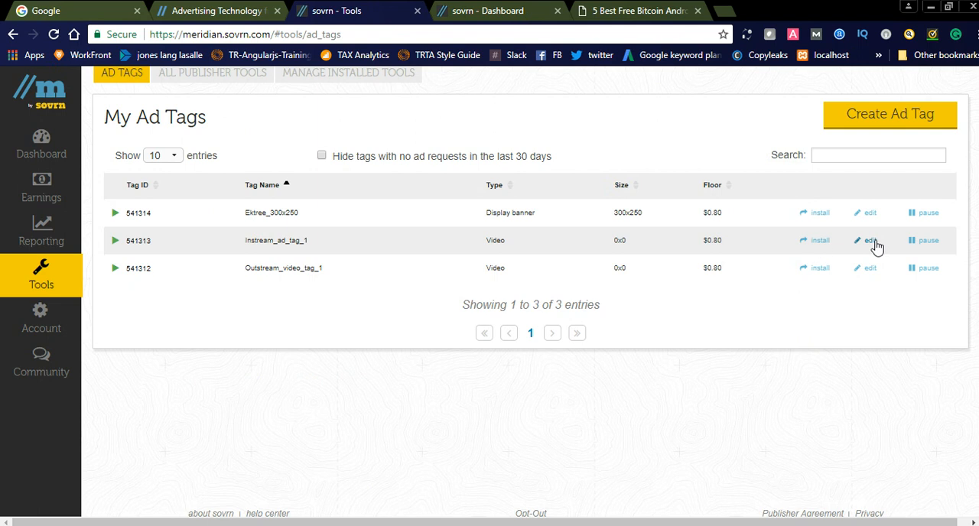
Edit Instream_ad_tag_1 (541313) to view its $0.80 floor and VAST URL
left_click(869, 241)
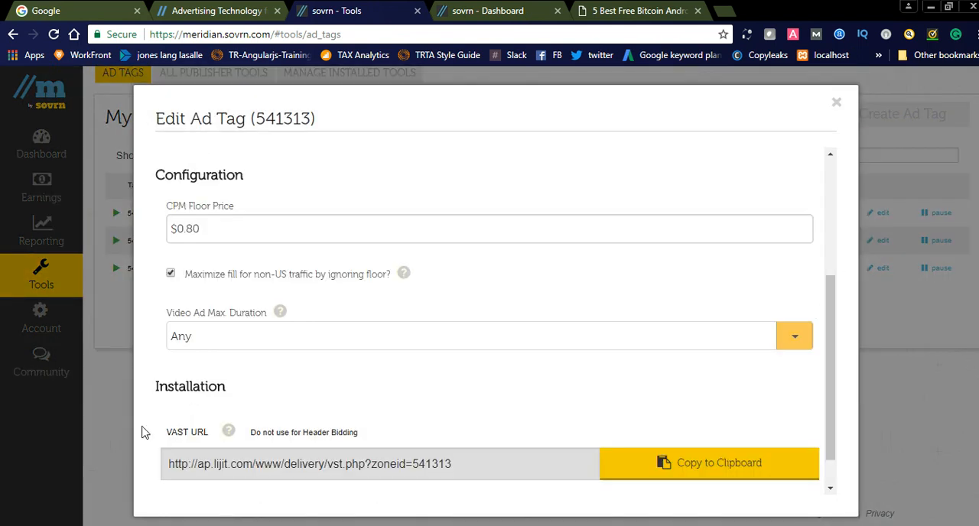
mouse_move(233, 471)
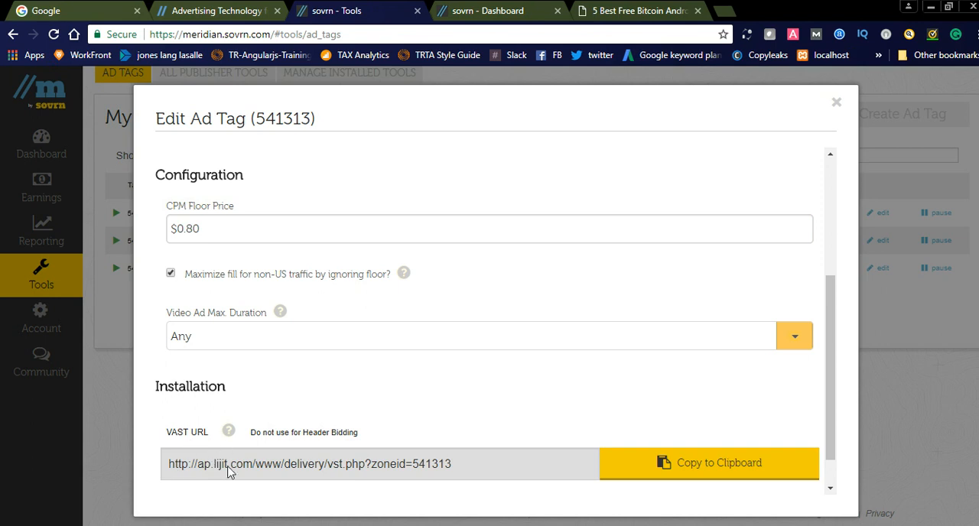
mouse_move(432, 468)
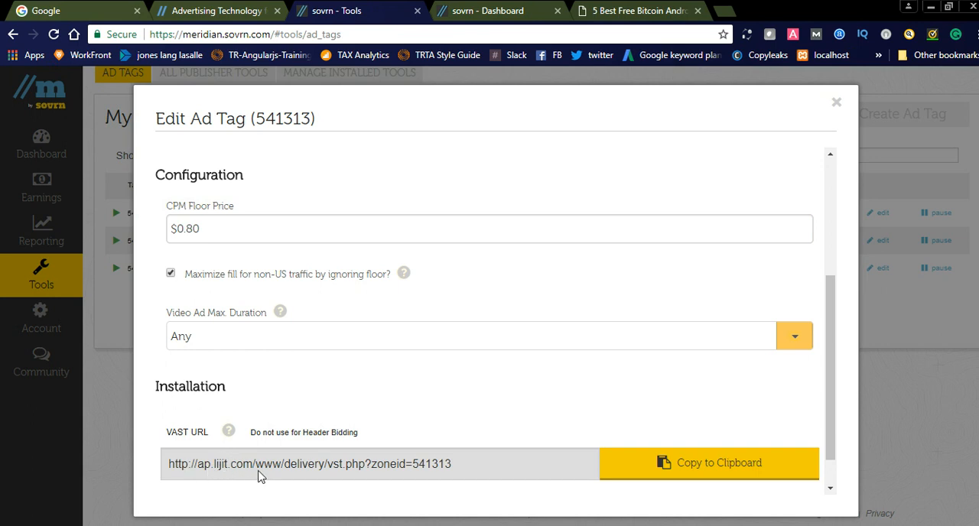
mouse_move(304, 470)
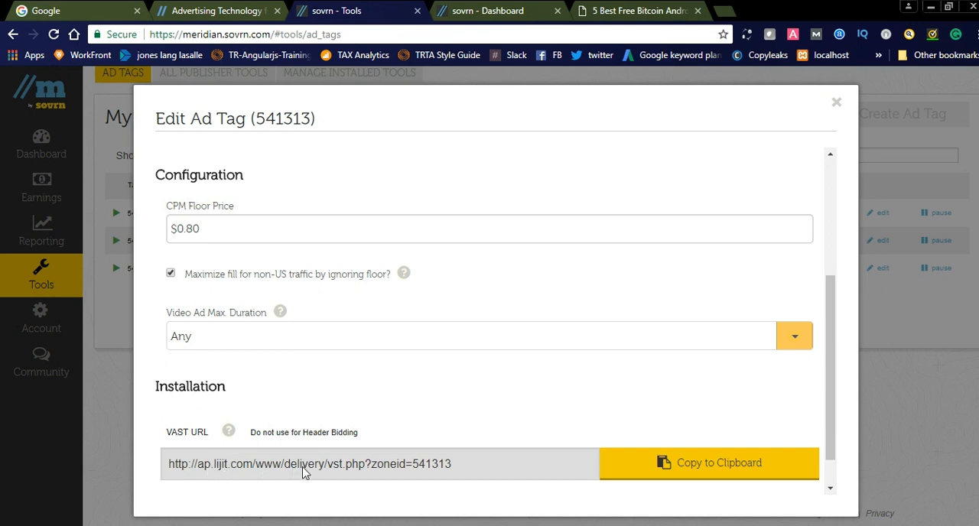
mouse_move(928, 91)
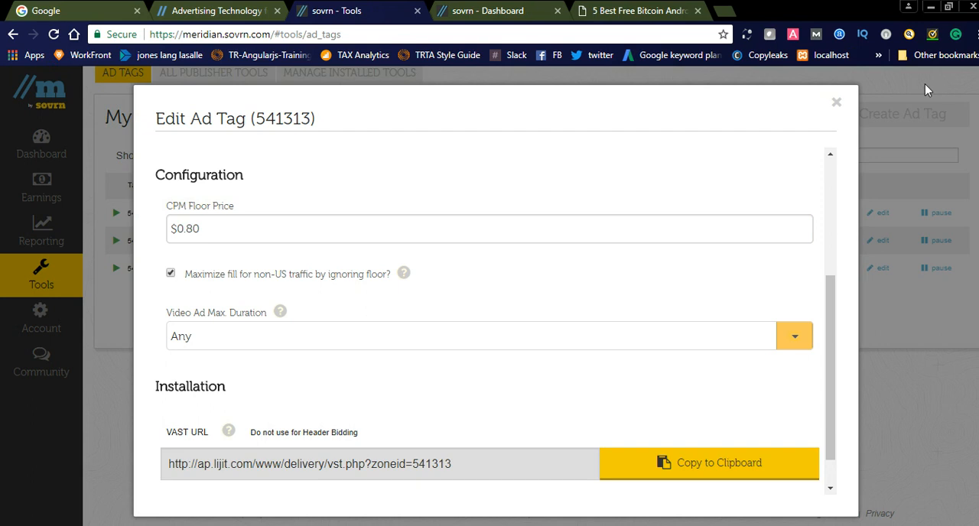
Close the Instream_ad_tag_1 edit form unchanged, returning to My Ad Tags
left_click(836, 101)
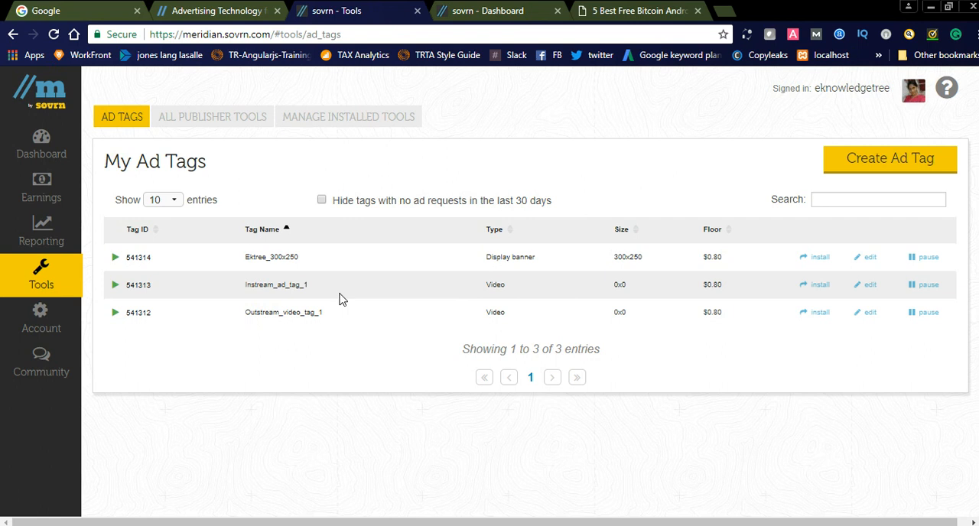
mouse_move(269, 314)
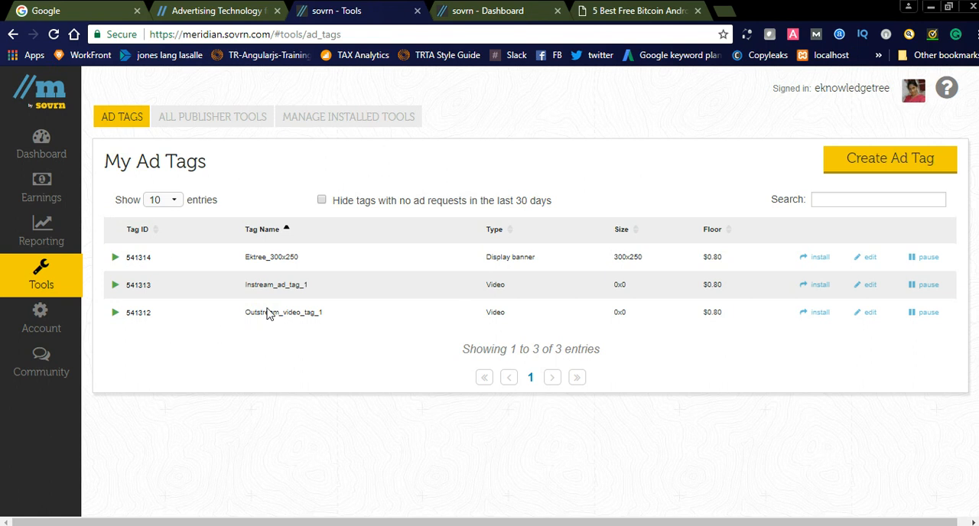
mouse_move(251, 283)
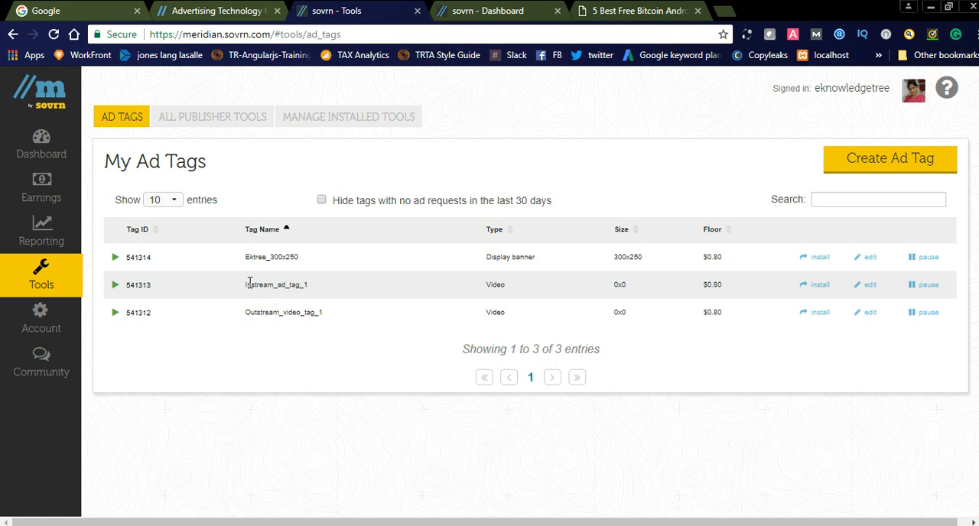
mouse_move(891, 244)
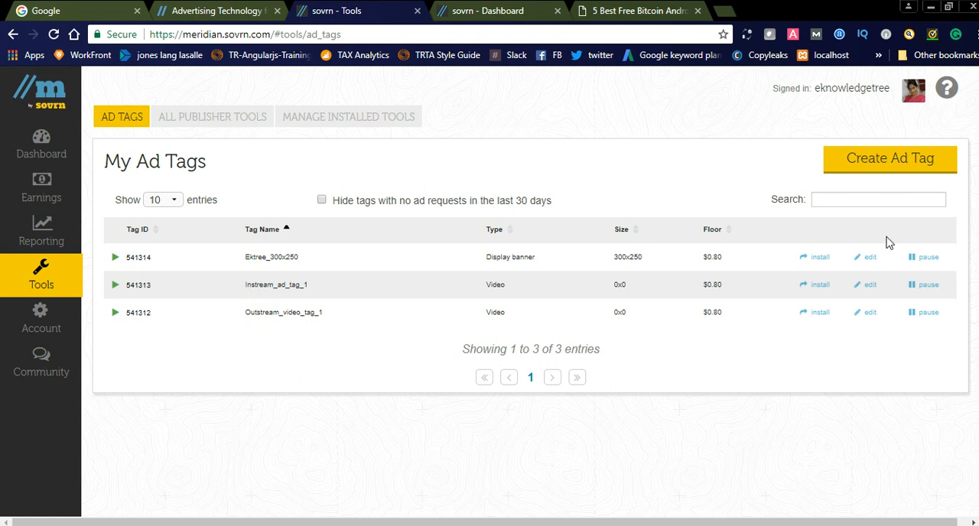
mouse_move(672, 361)
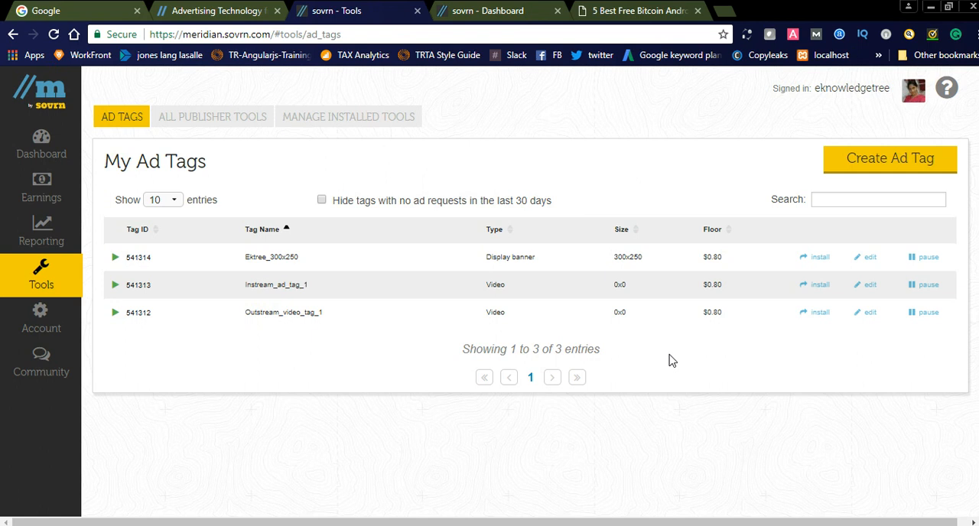
mouse_move(621, 330)
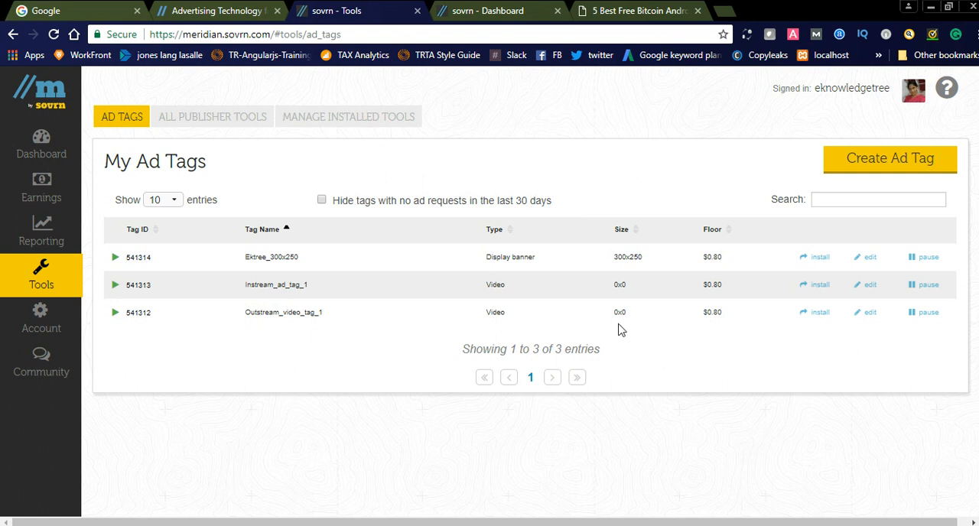
mouse_move(817, 507)
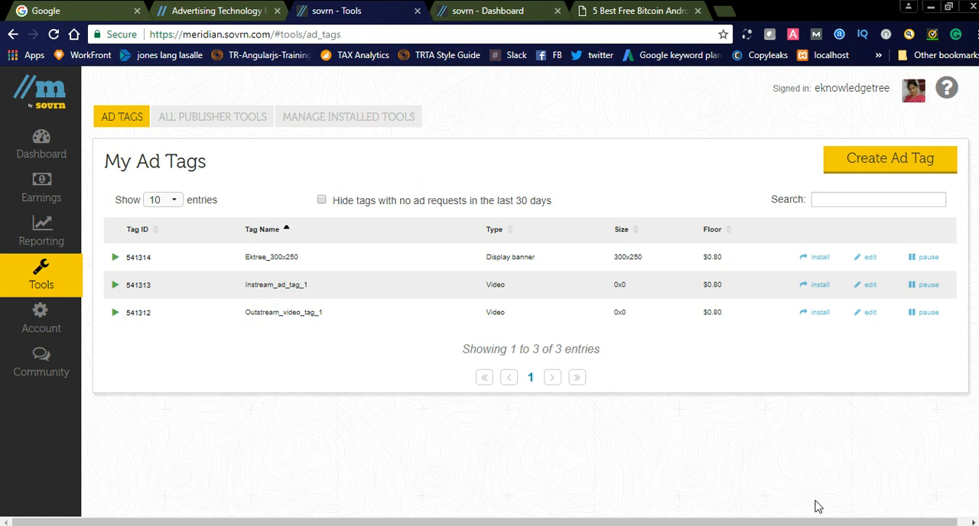
mouse_move(866, 385)
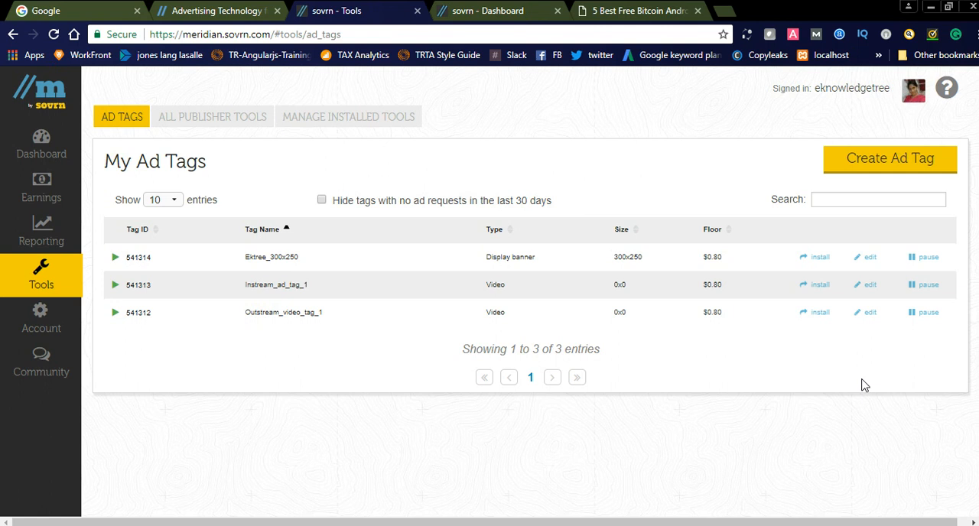